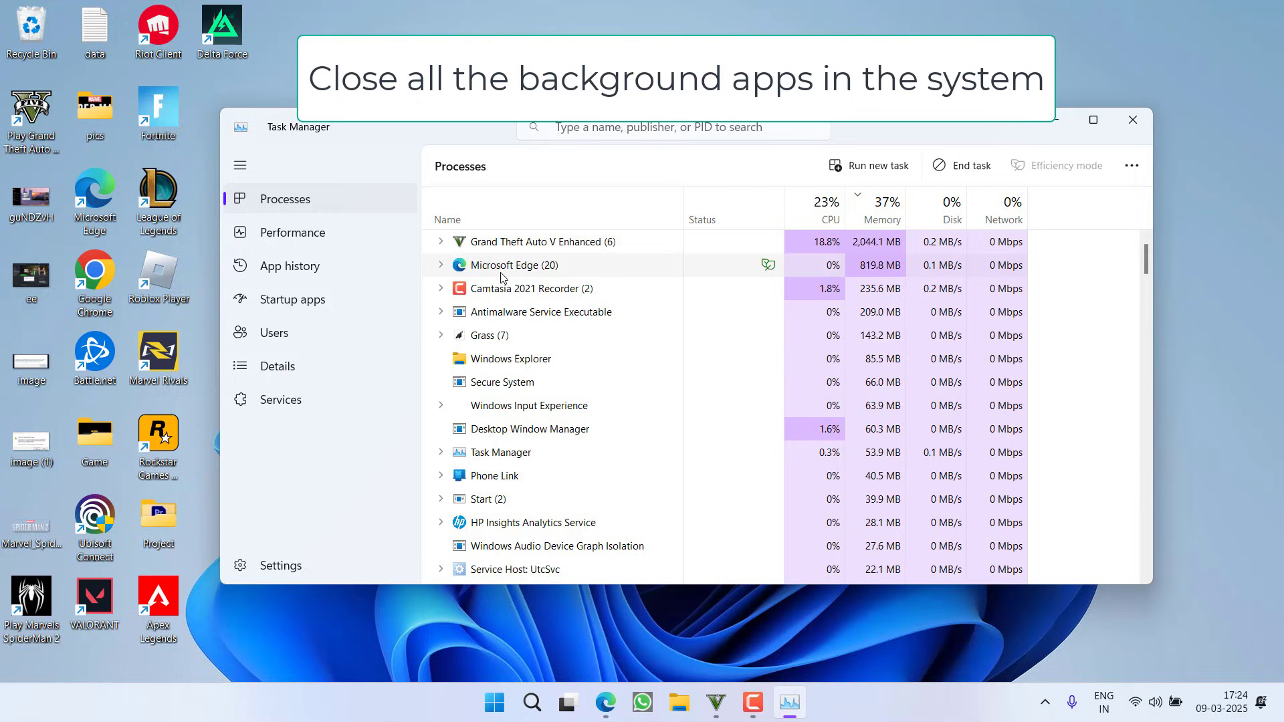
- Bring up the process options for Microsoft Edge in Task Manager's Processes list
right_click(513, 265)
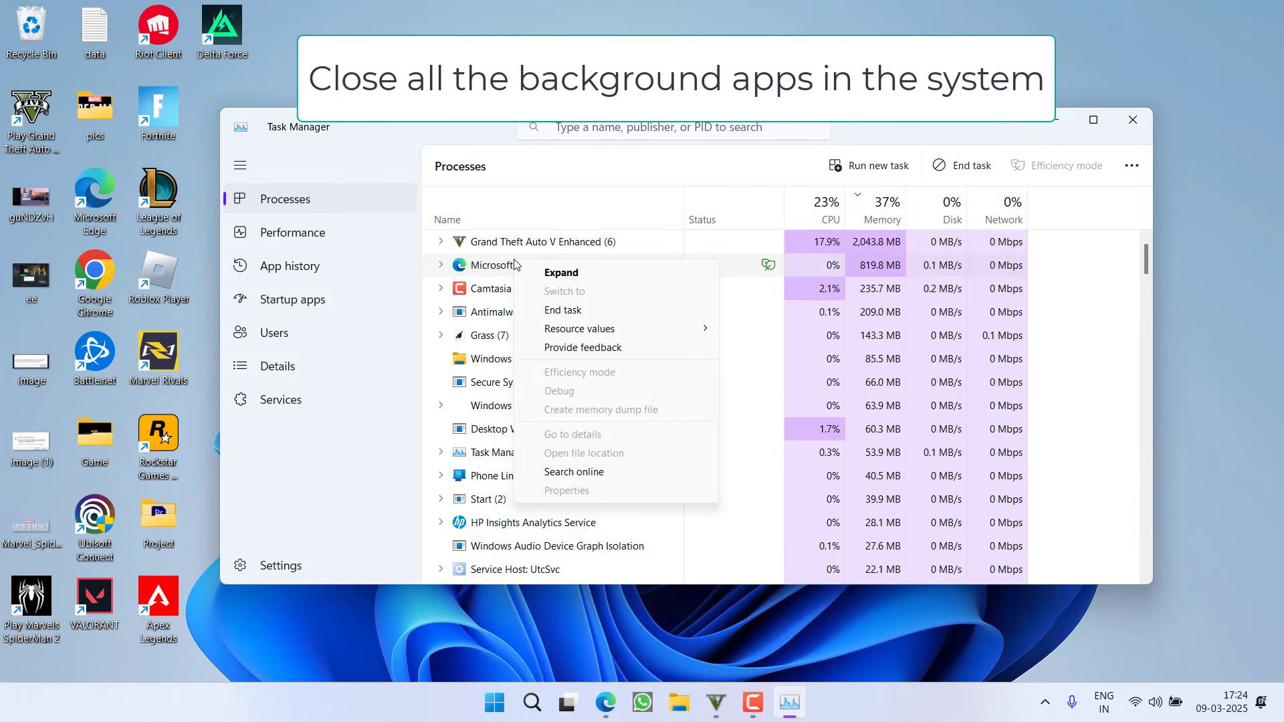
mouse_move(585, 310)
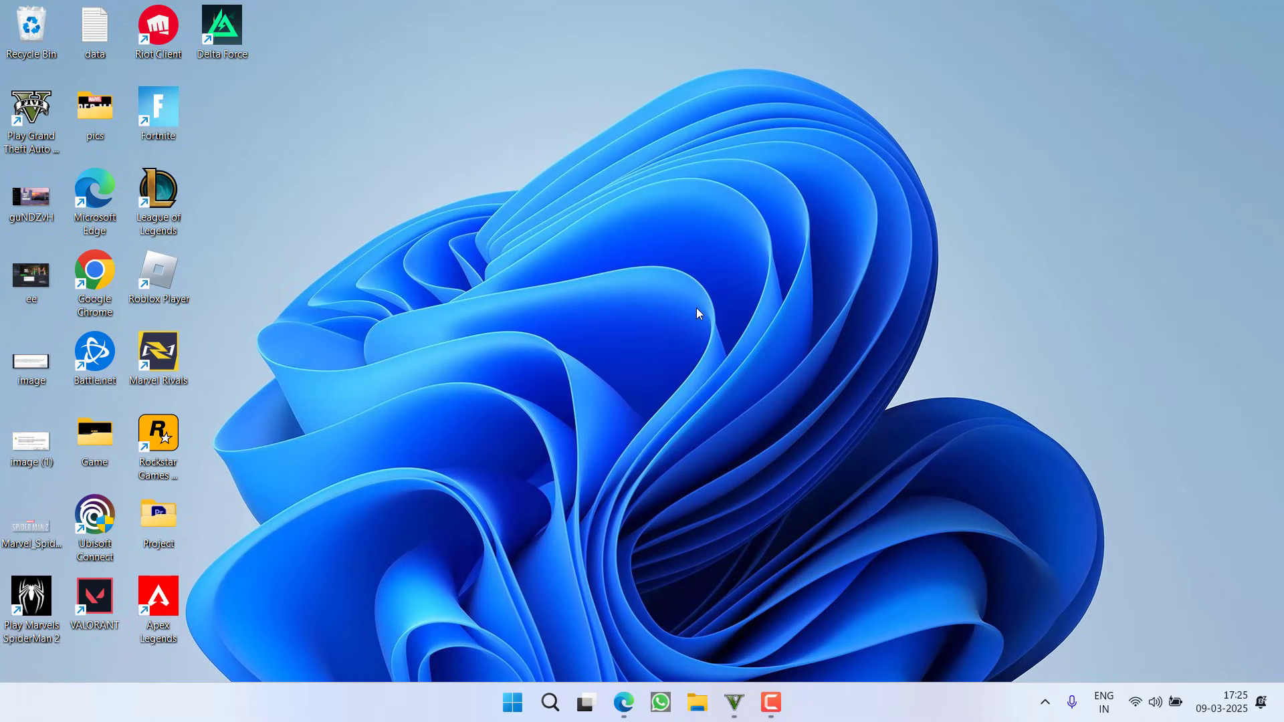
- Run %localappdata% from the Start menu's Run dialog to open AppData Local
right_click(513, 702)
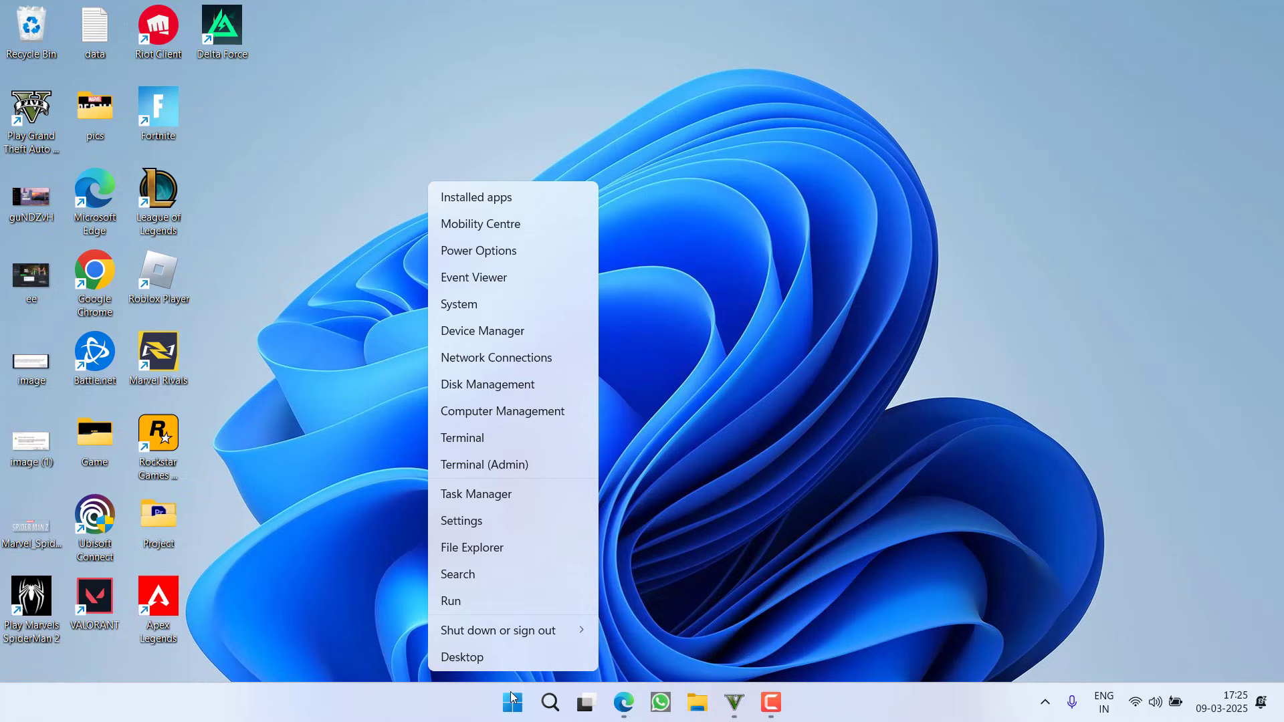
left_click(450, 601)
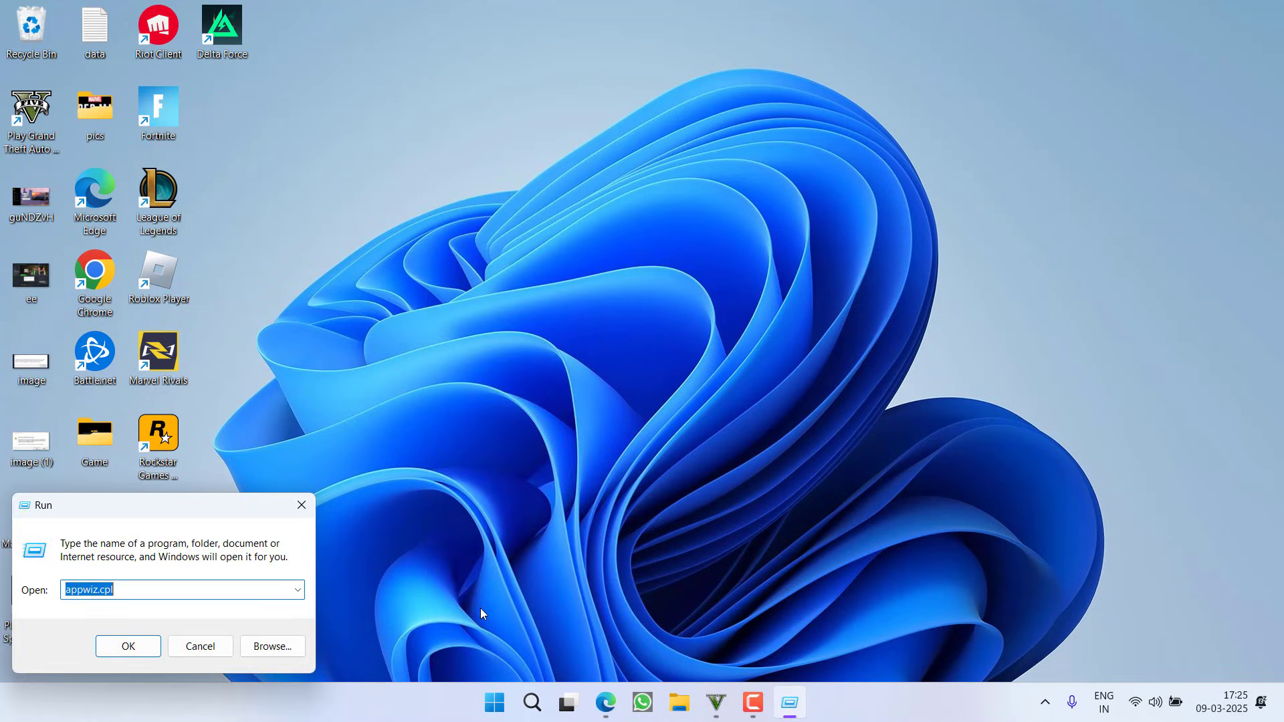
type("%localappdata%")
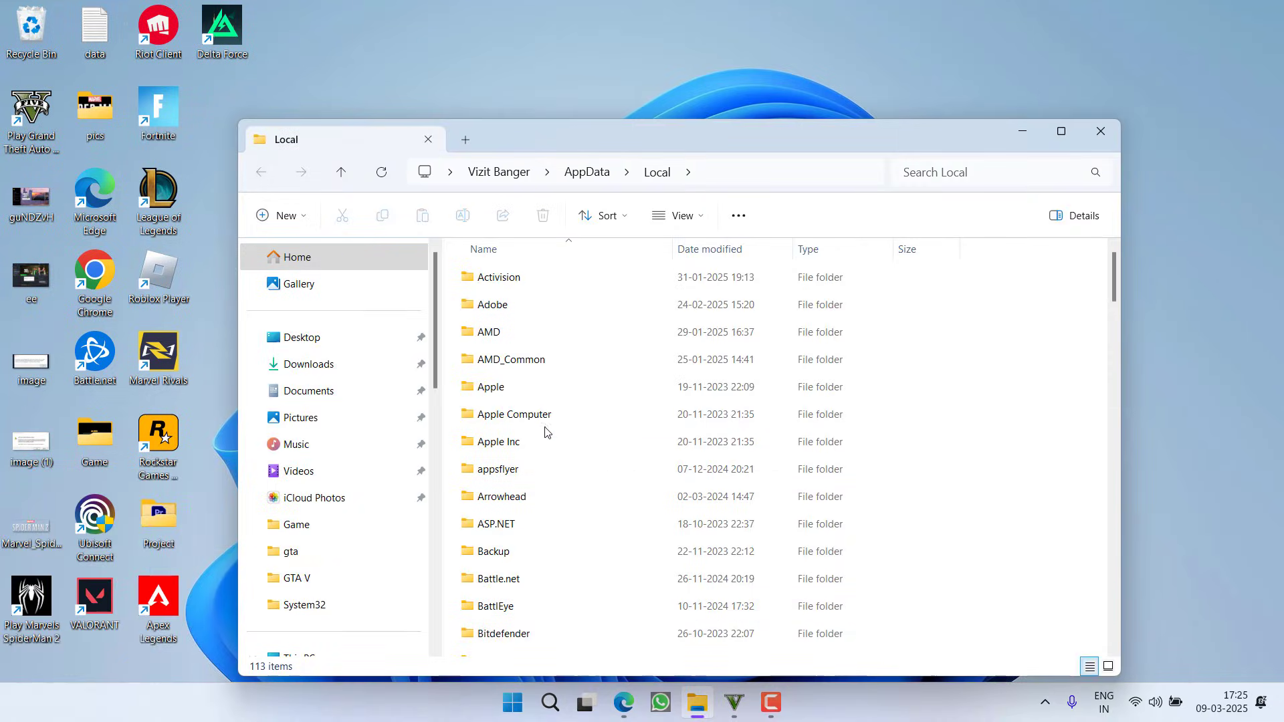
- Browse AppData > LocalLow > AMD > DxCache, confirm it is empty, then close the window
left_click(586, 172)
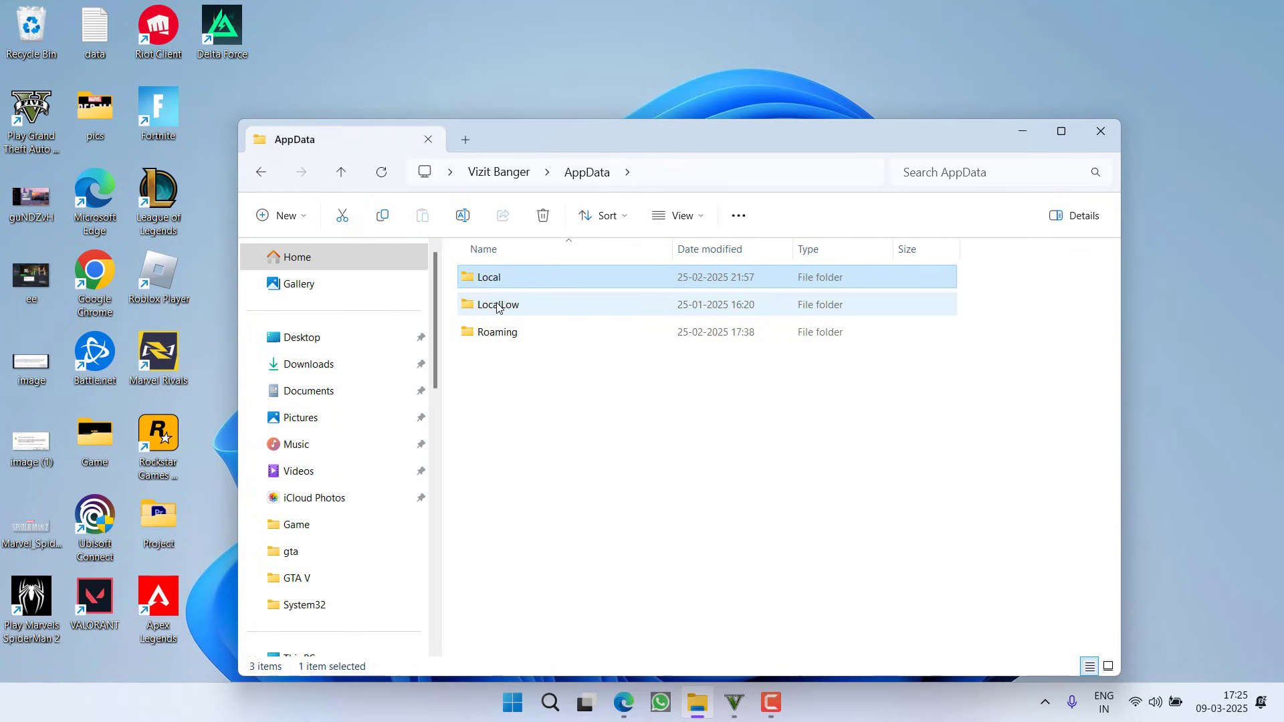
double_click(497, 304)
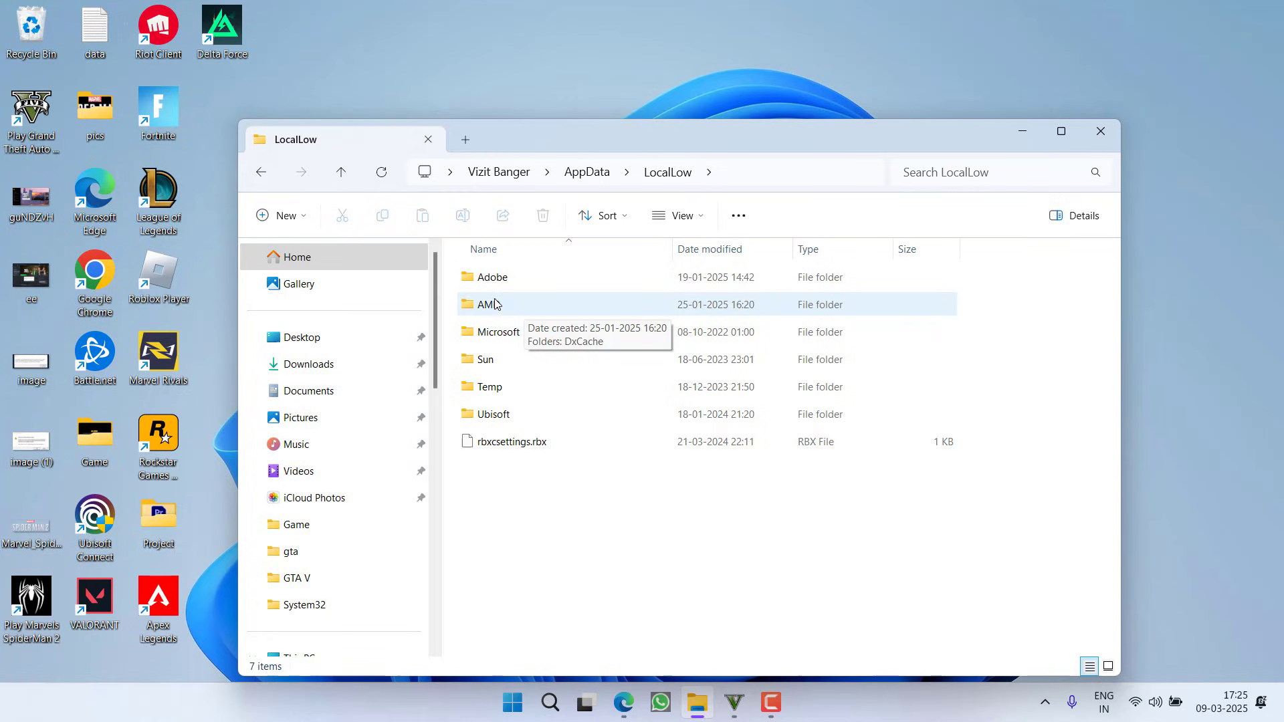
left_click(489, 303)
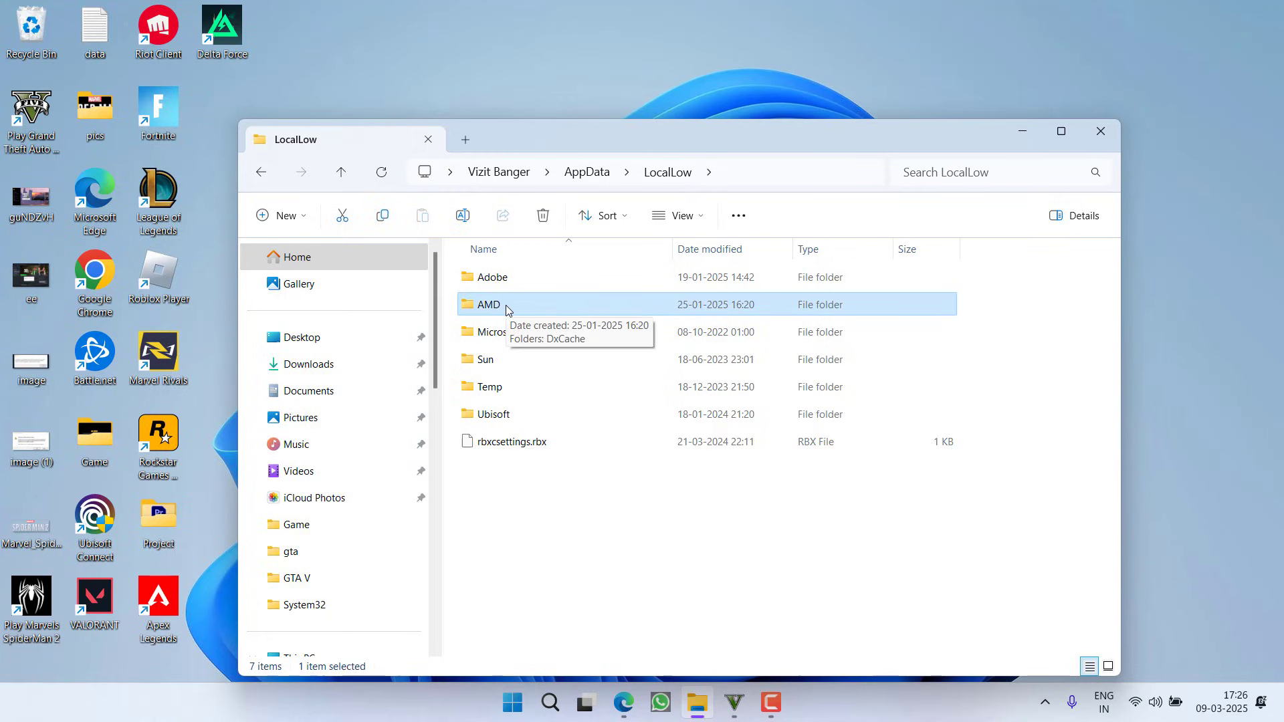
mouse_move(527, 318)
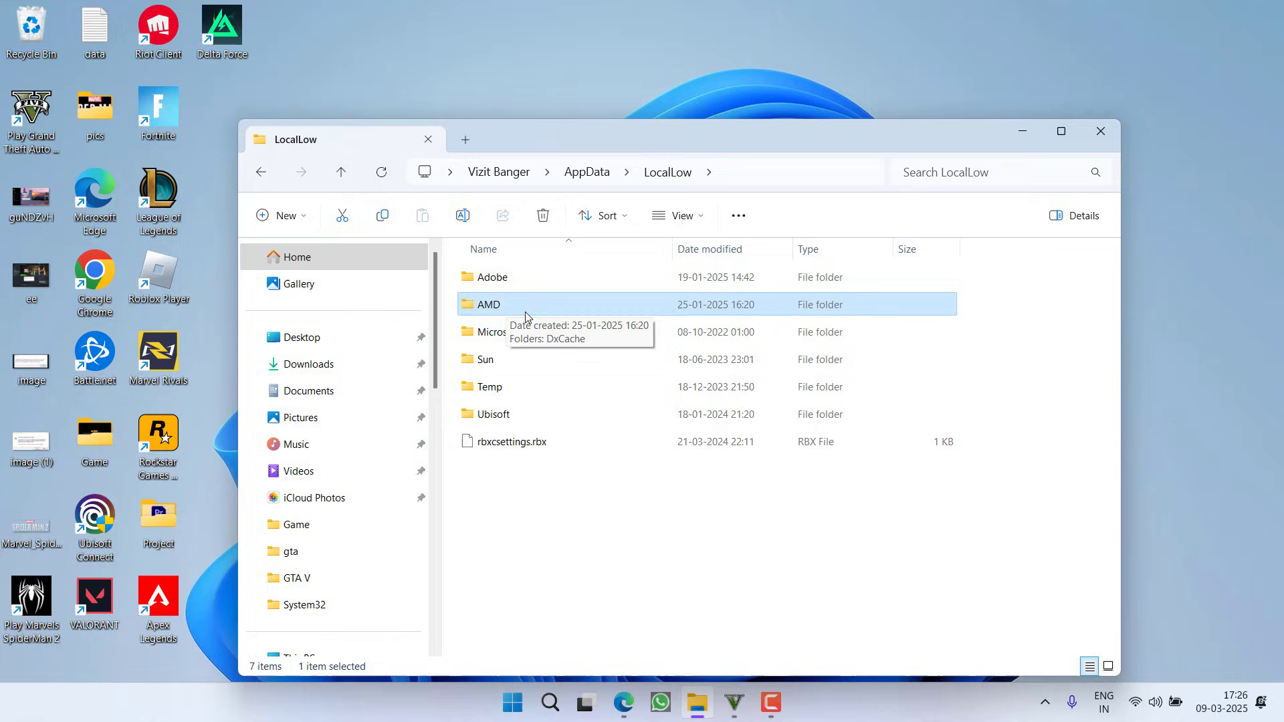
double_click(488, 303)
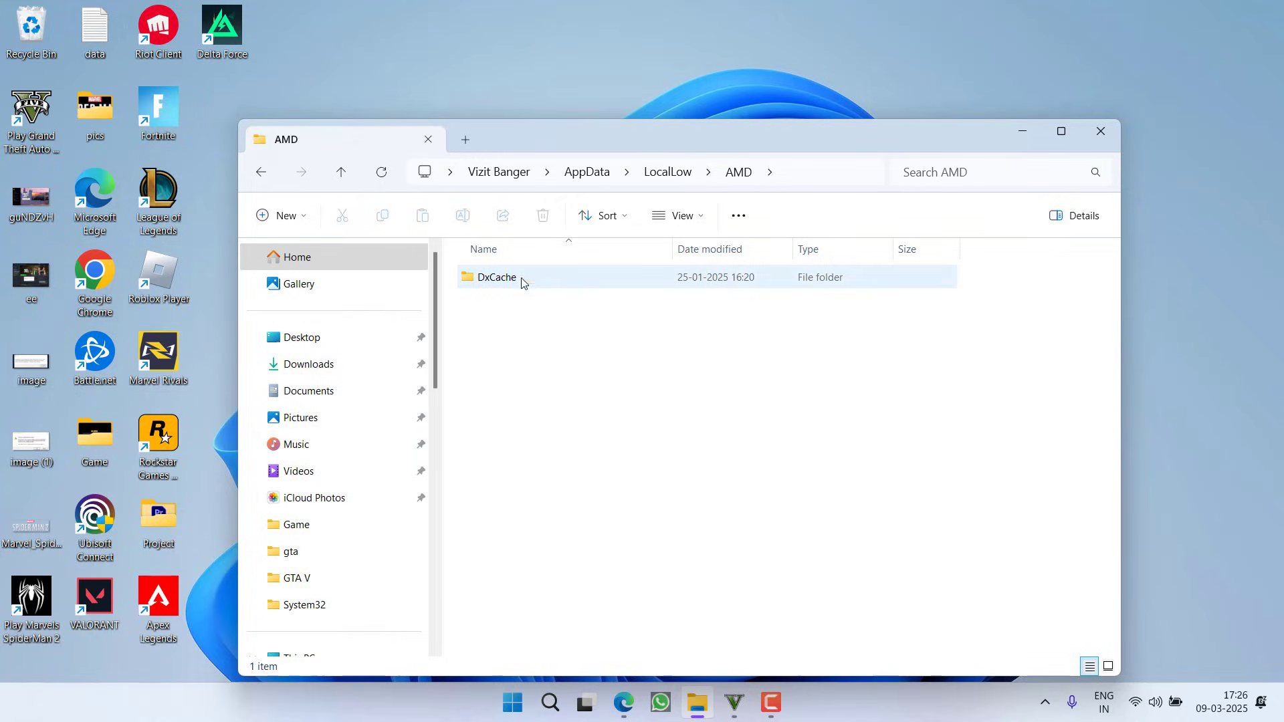
left_click(494, 277)
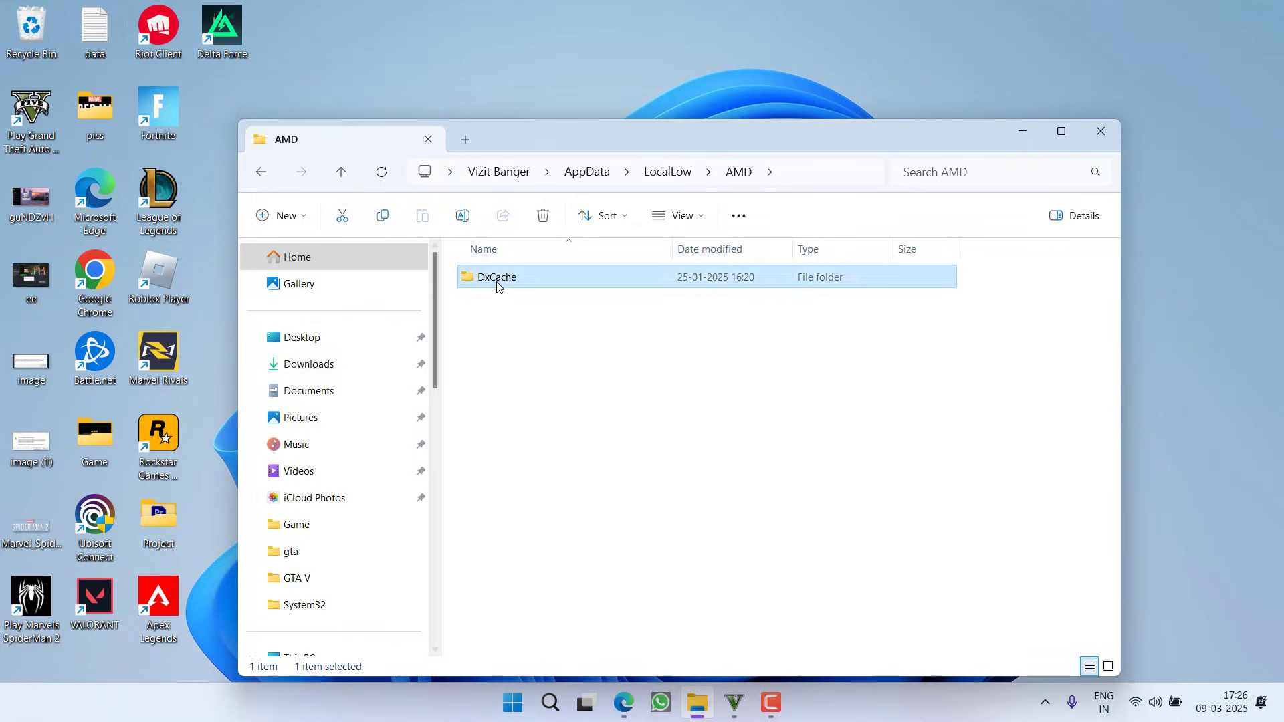
double_click(496, 277)
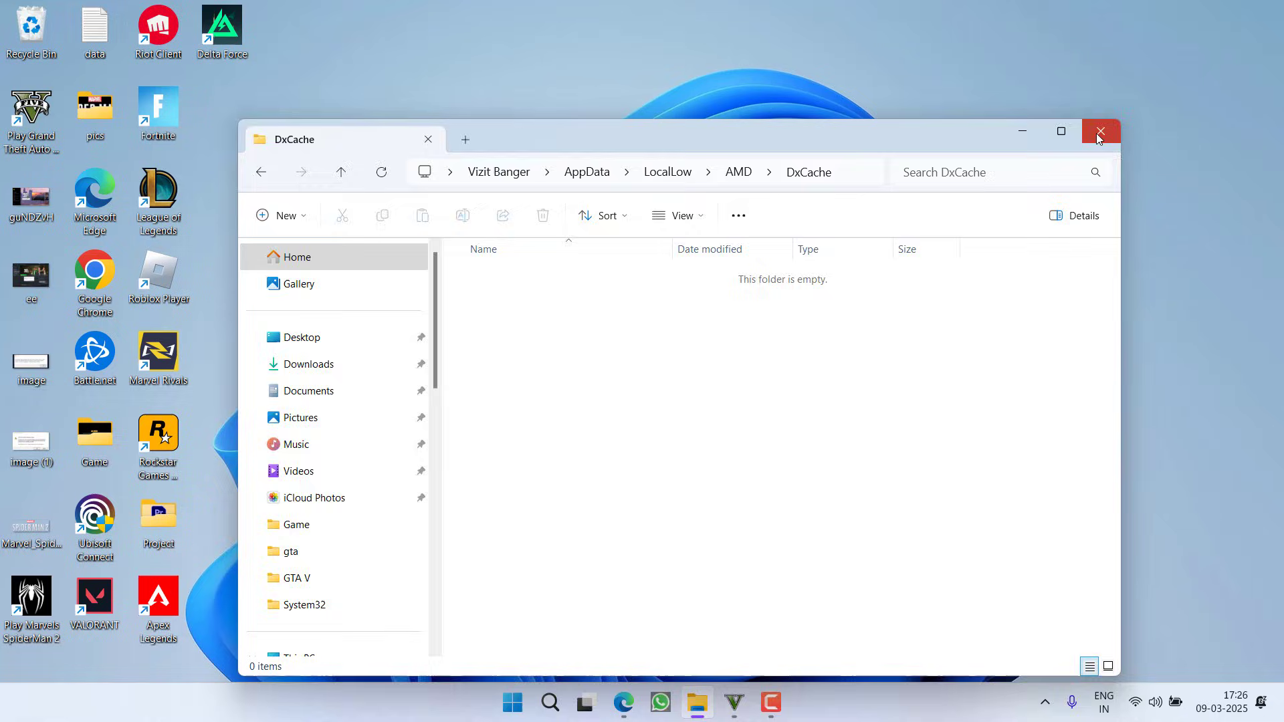
left_click(1100, 131)
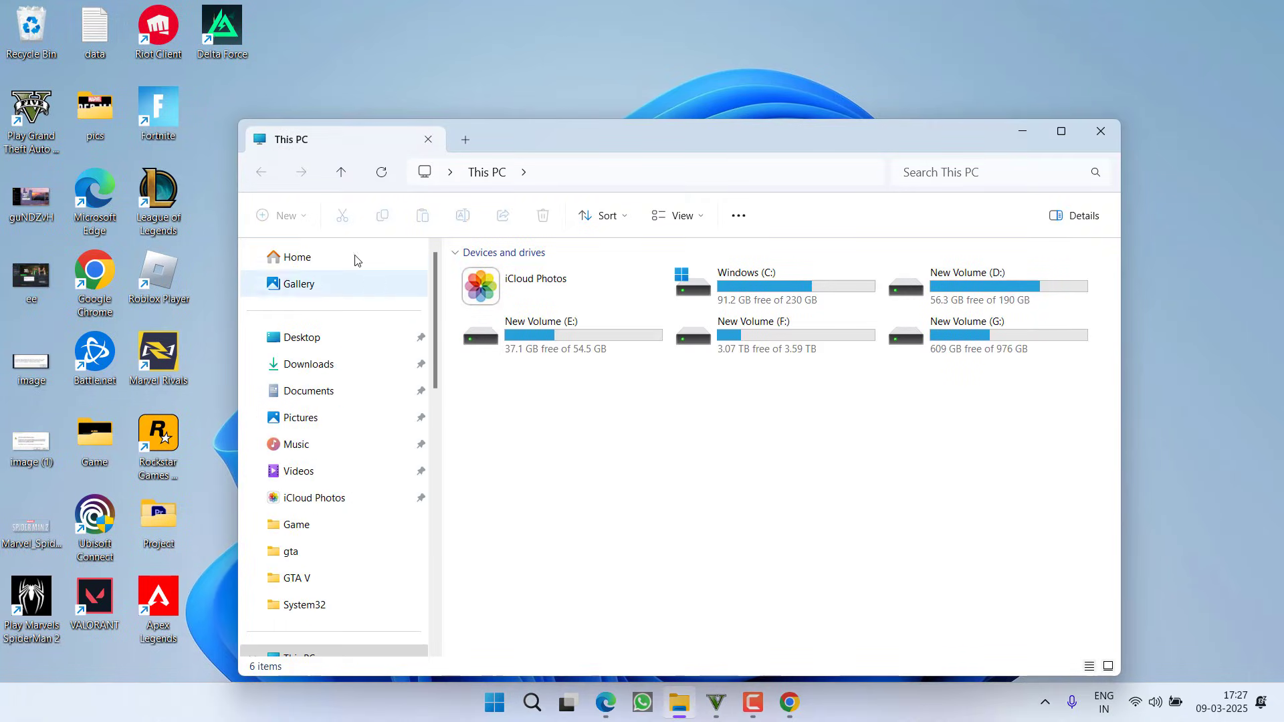
- Navigate Documents > Rockstar Games > GTAV Enhanced and select the settings file
left_click(309, 390)
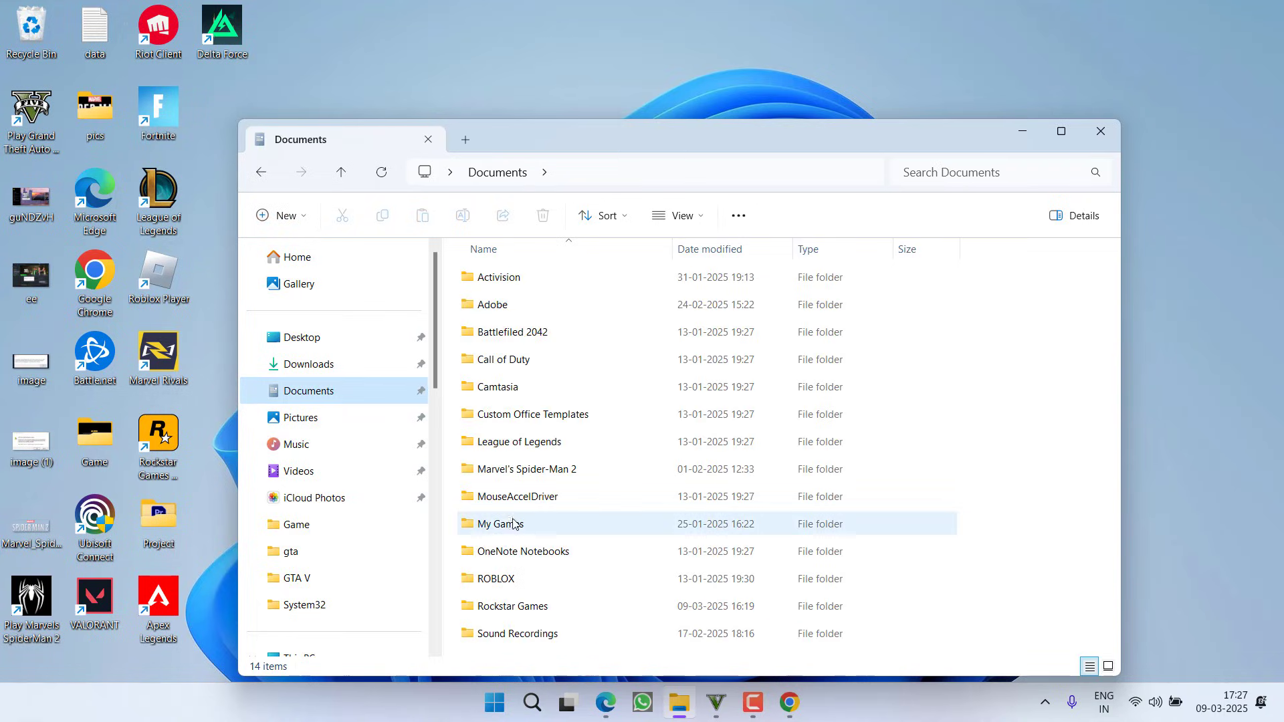
double_click(512, 606)
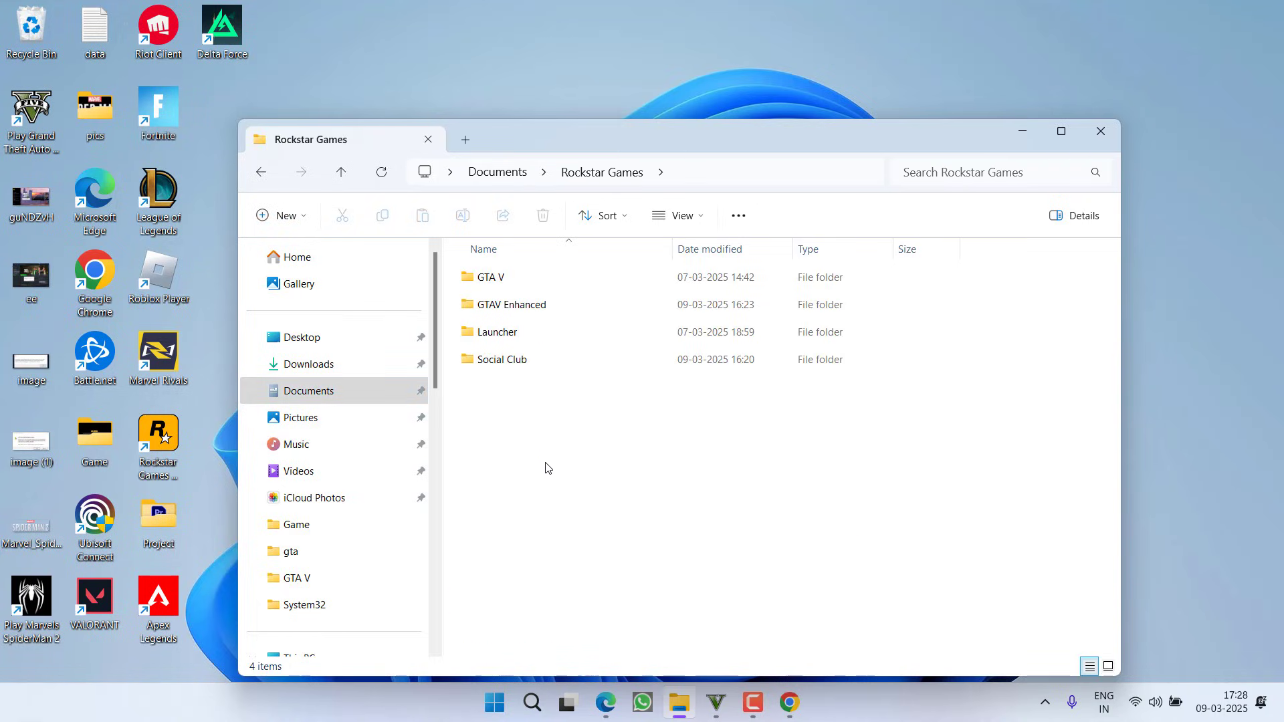
double_click(511, 303)
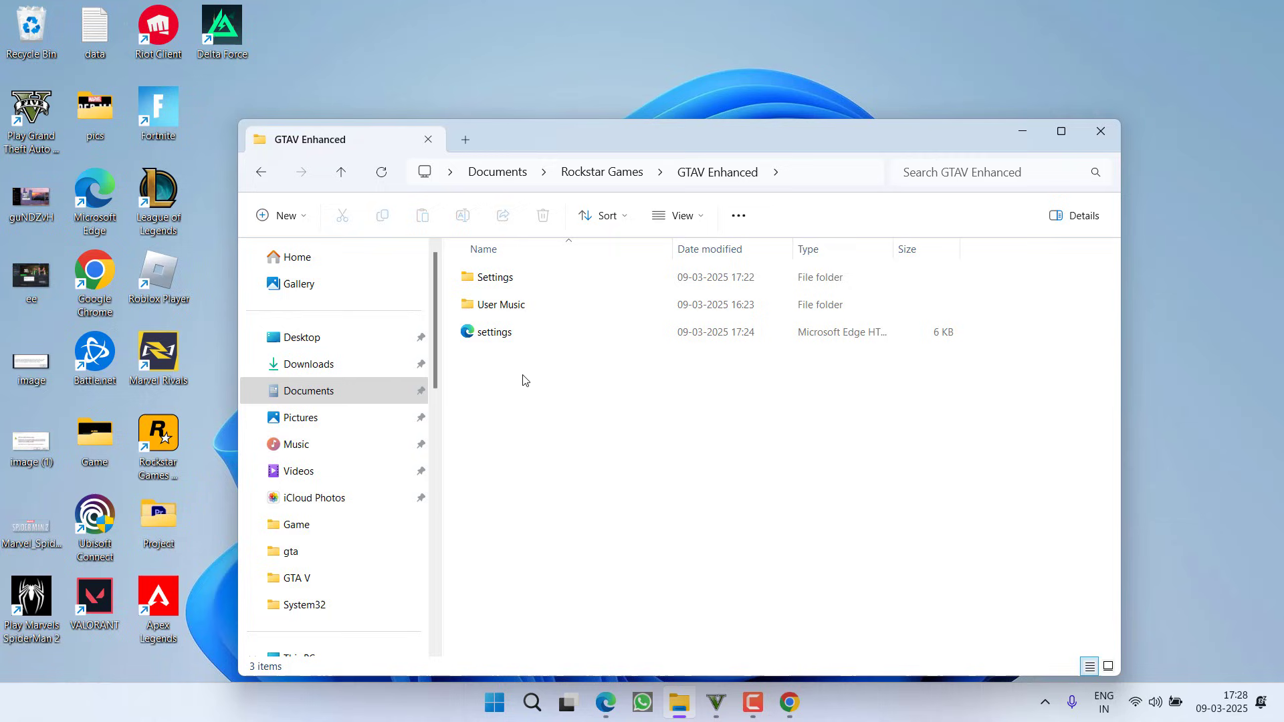
left_click(494, 332)
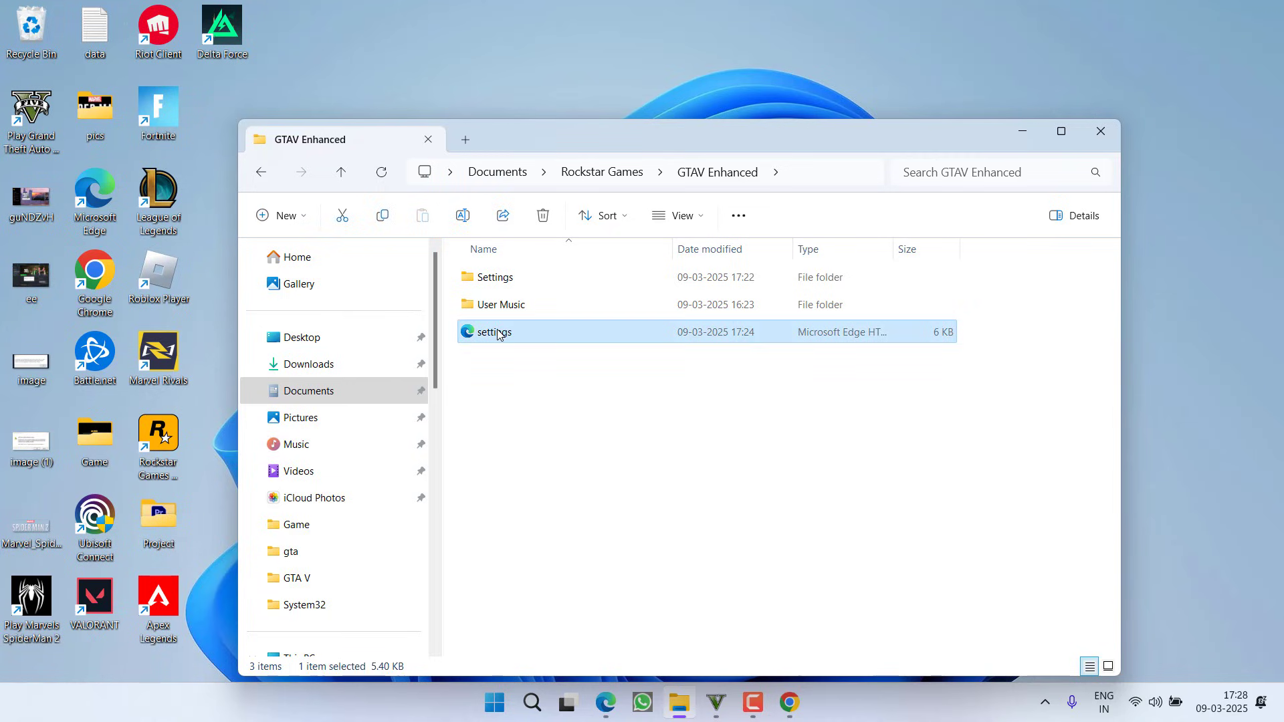
mouse_move(520, 354)
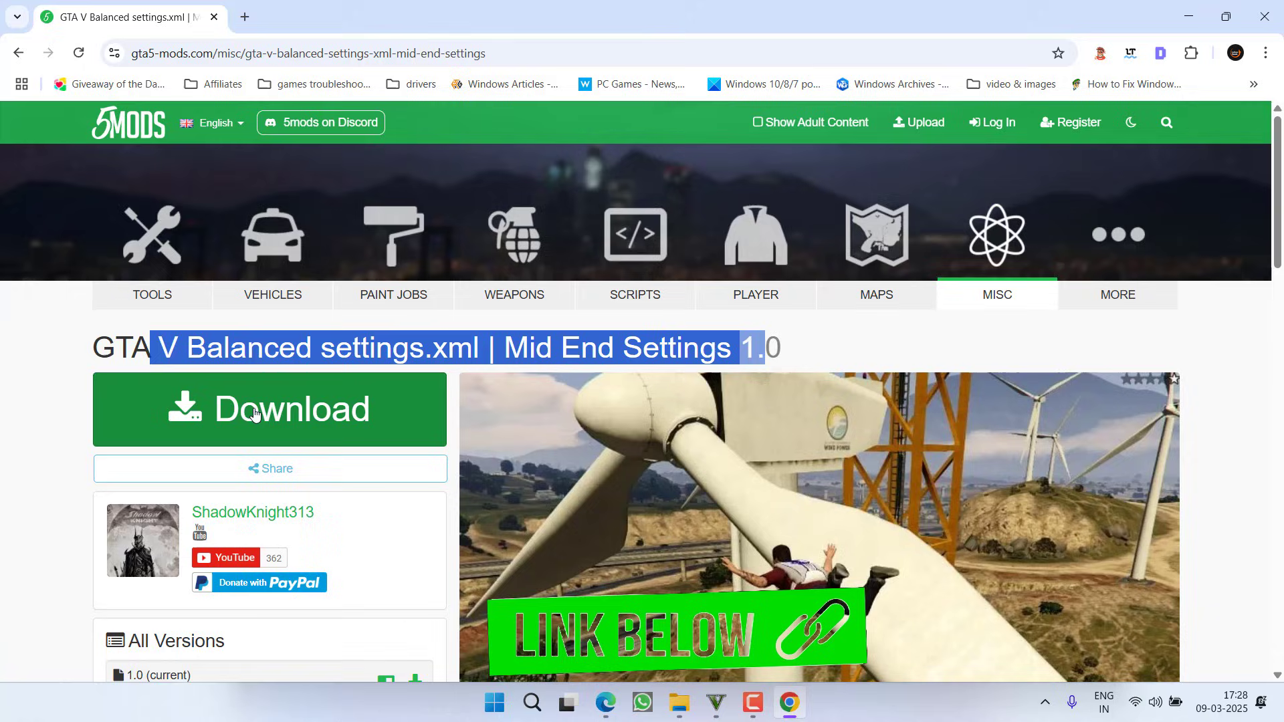
- Download the Balanced settings.xml Mid End archive from 5mods and save it to the desktop
left_click(269, 409)
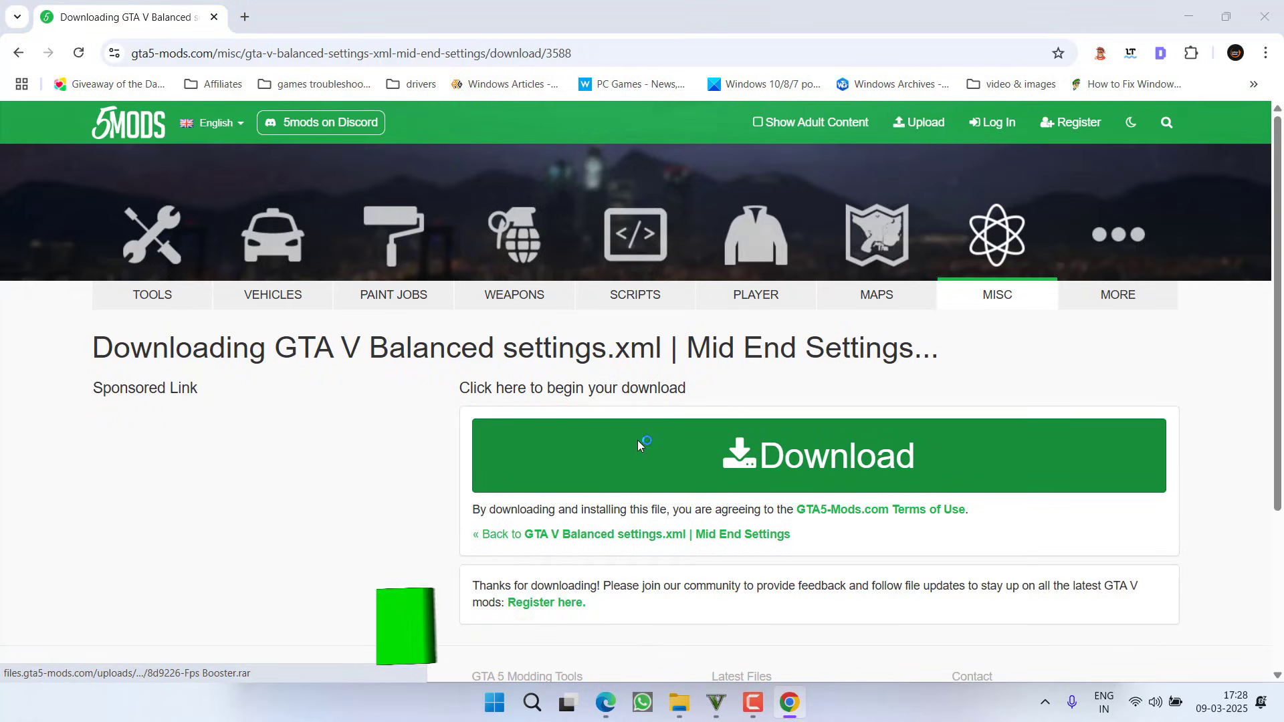
left_click(819, 454)
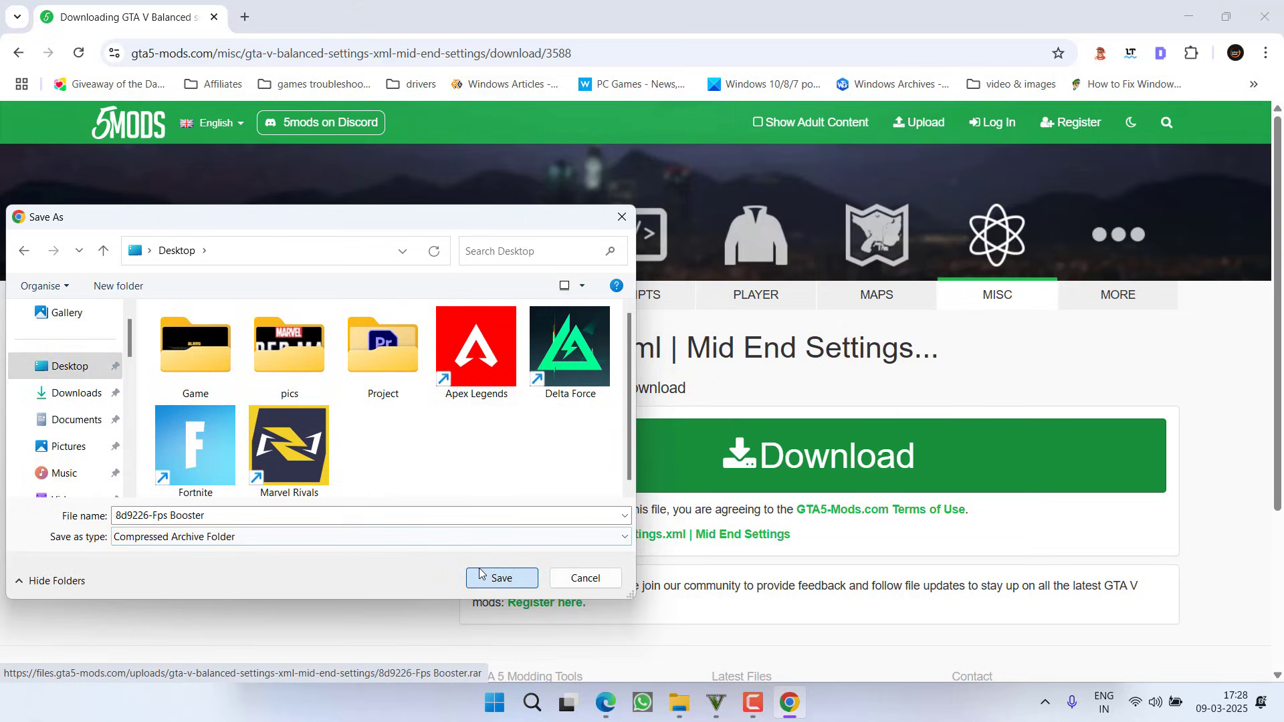
left_click(501, 578)
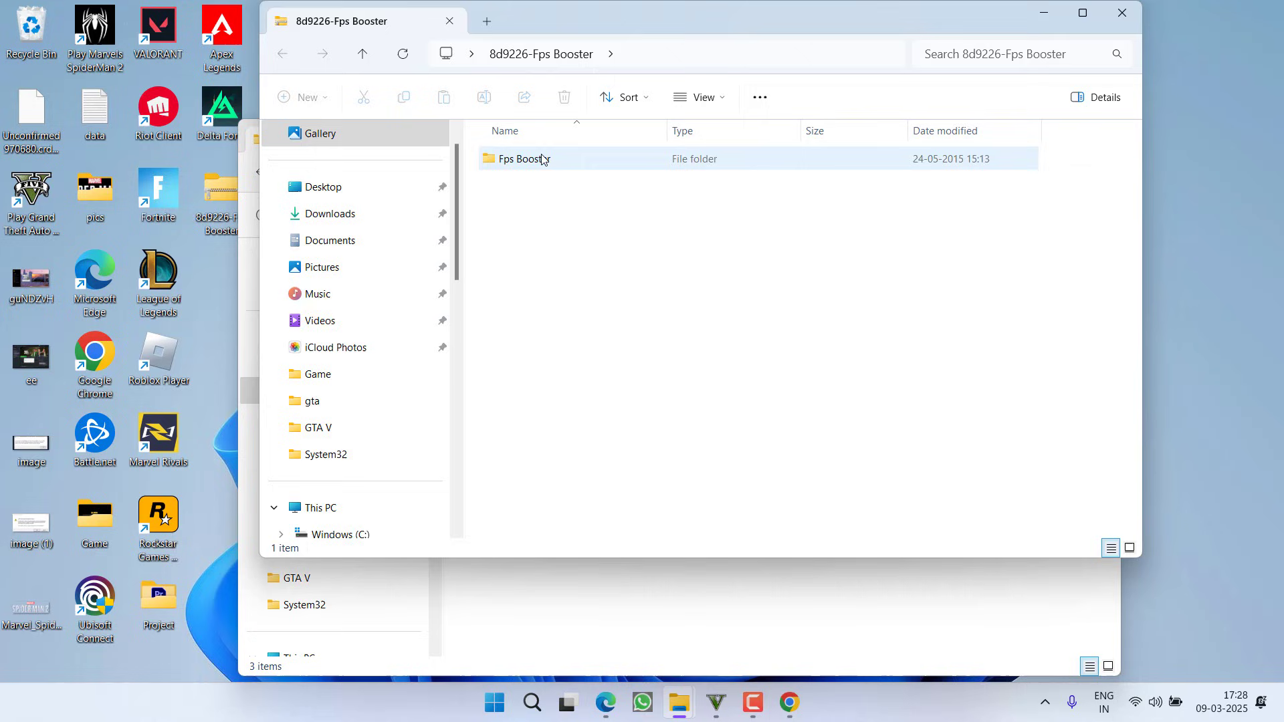
- Copy settings from the archive's Fps Booster folder and return to the existing settings in GTAV Enhanced
double_click(524, 159)
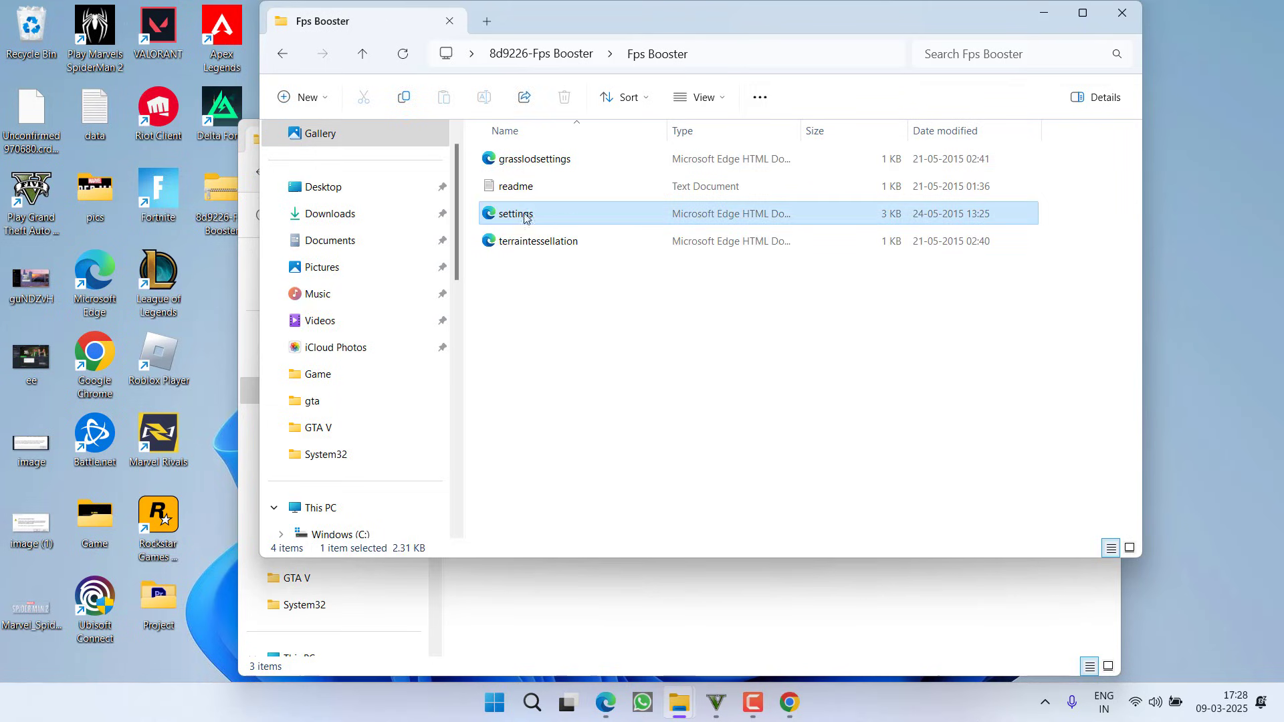
right_click(513, 214)
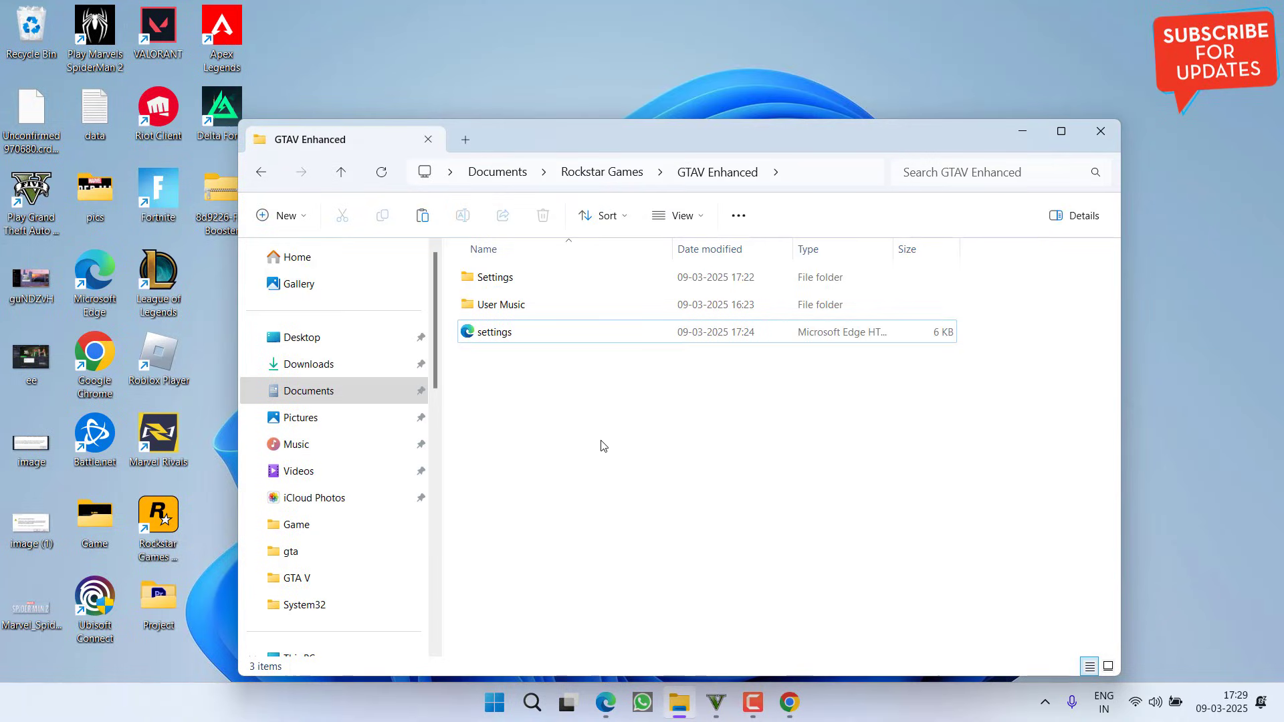
left_click(494, 331)
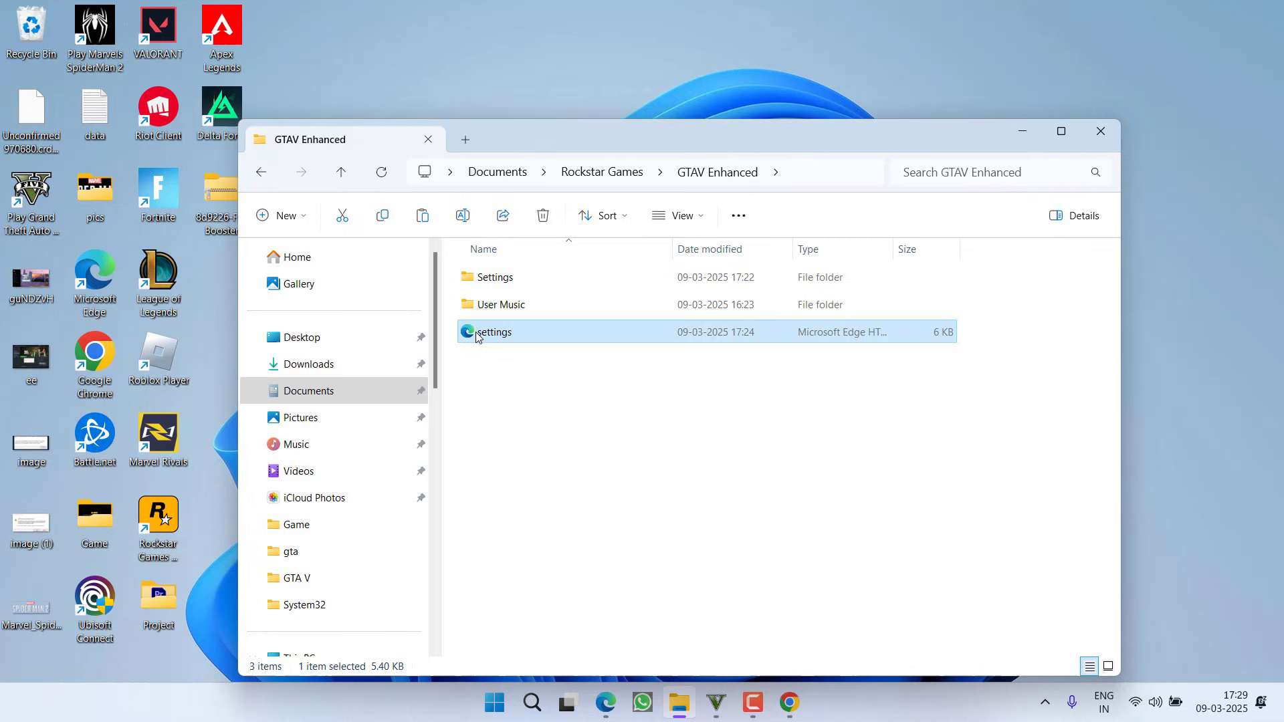
- Open the settings file in Notepad and delete the old card name from VideoCardDescription
right_click(492, 332)
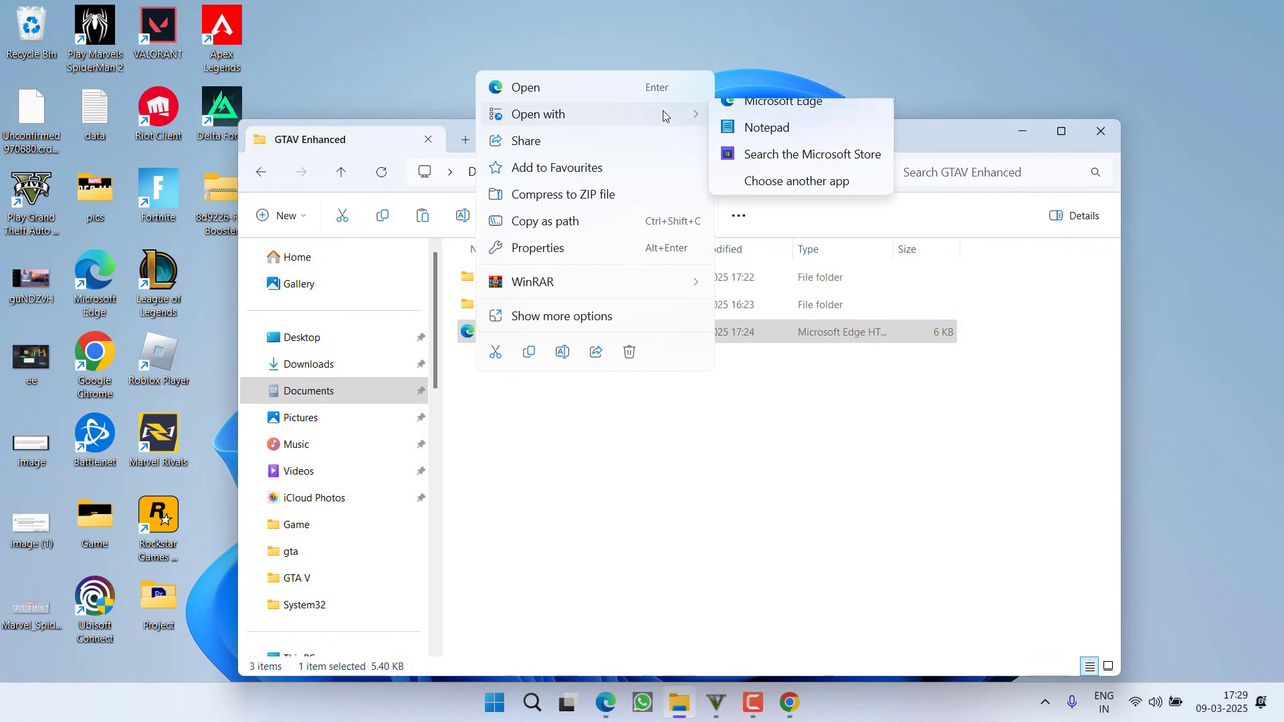
left_click(767, 127)
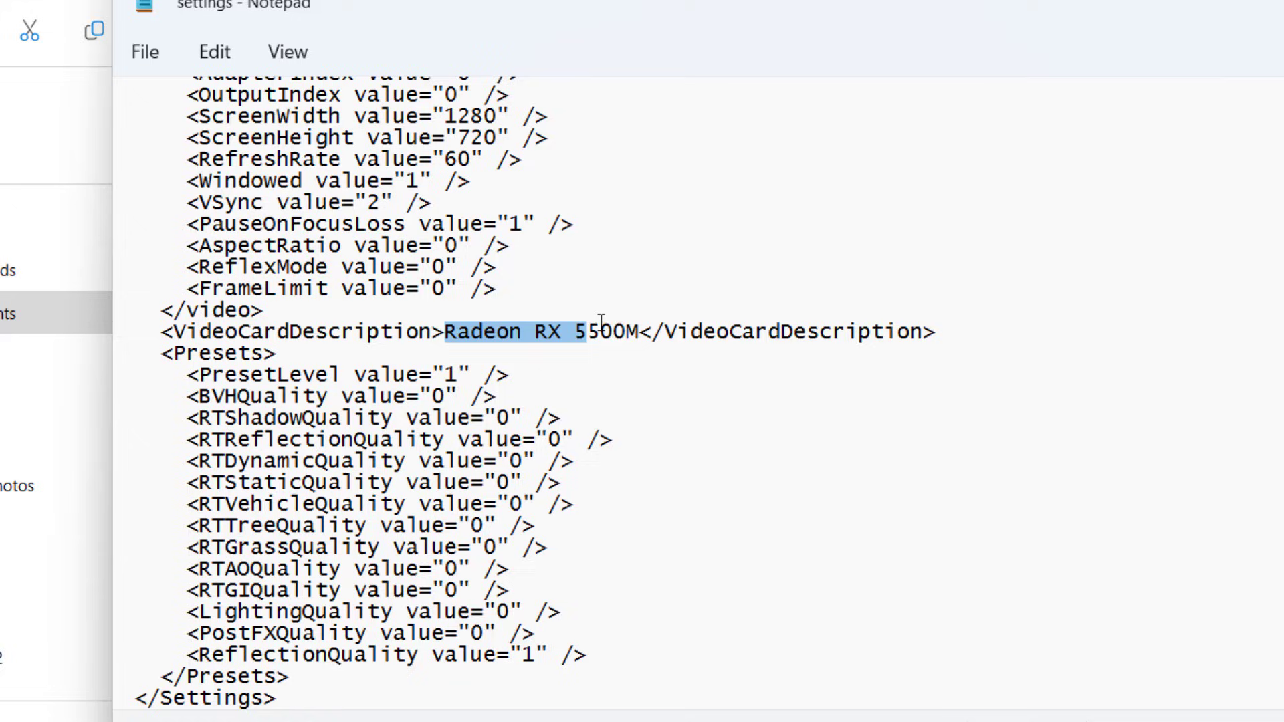
key("Delete")
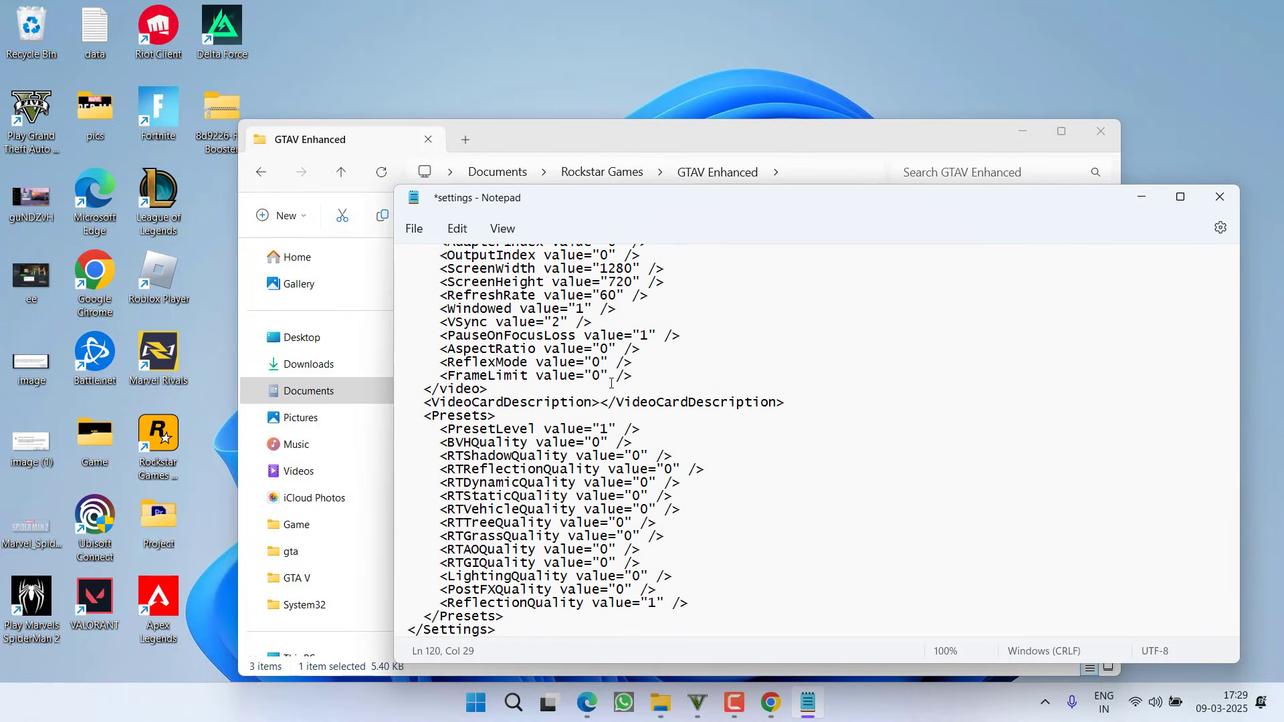
- Check Display adaptors in Device Manager for the dedicated Radeon RX 5500M name
right_click(474, 703)
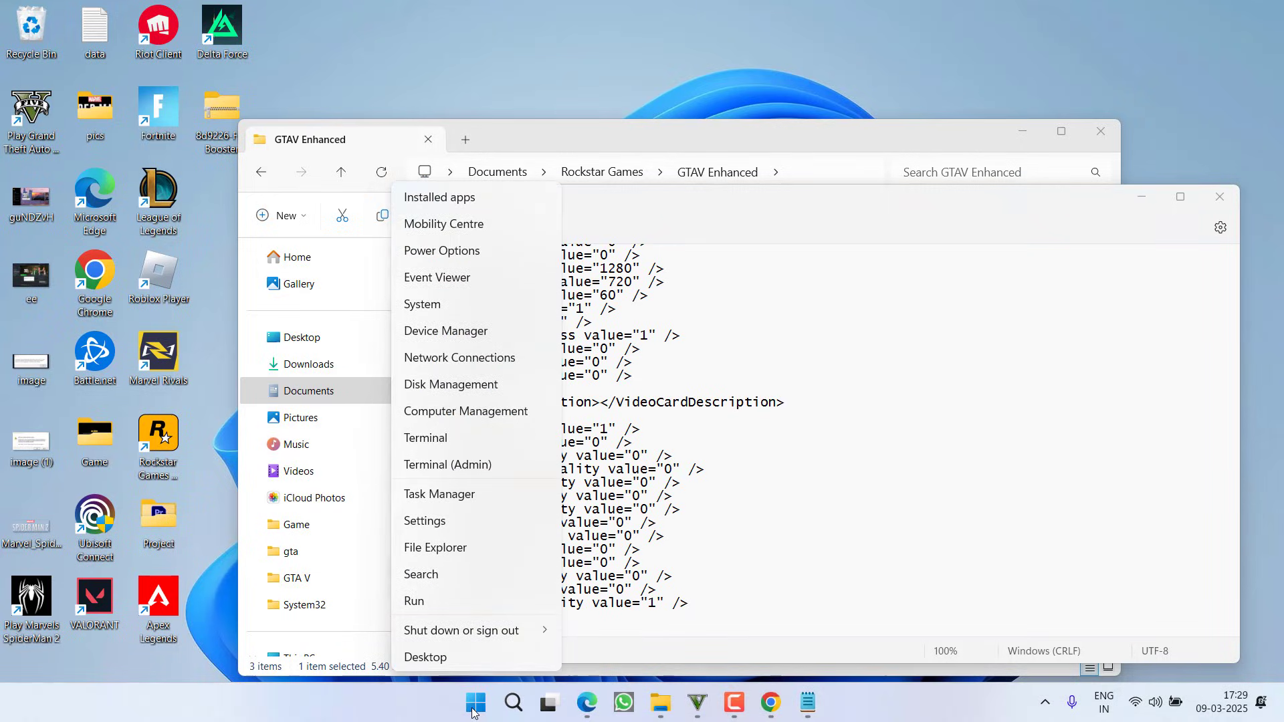
mouse_move(440, 341)
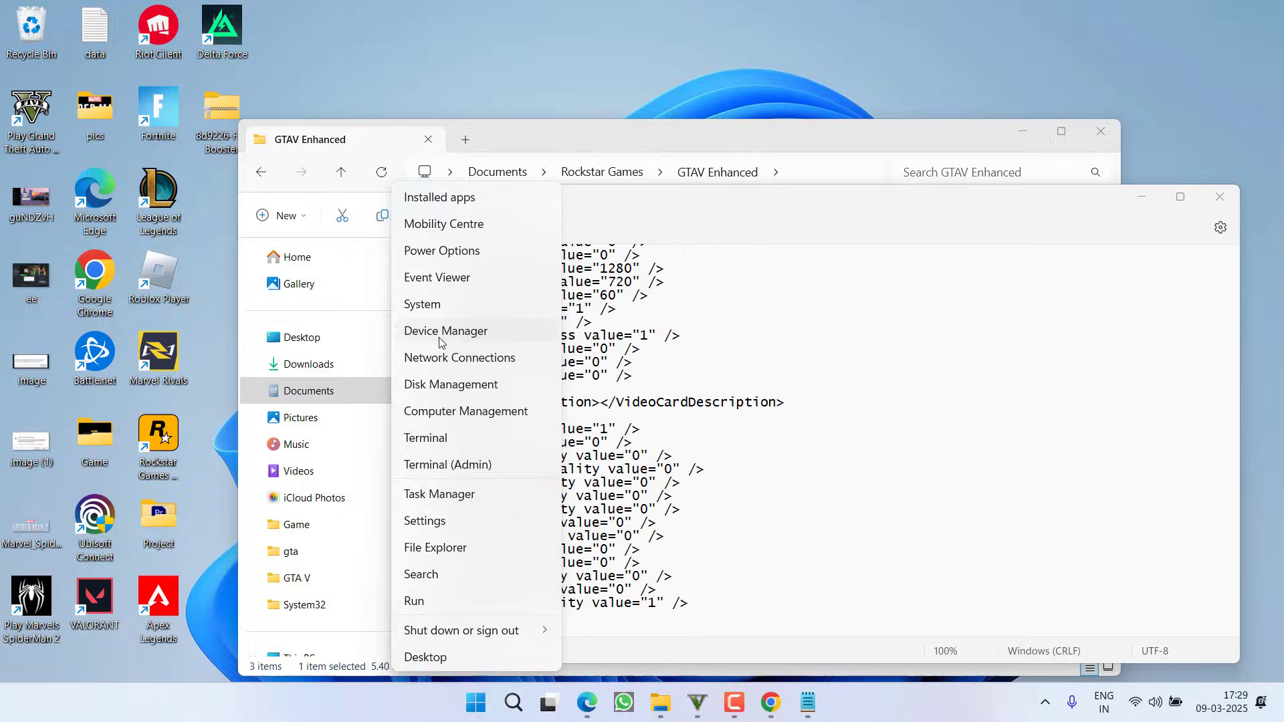
left_click(446, 331)
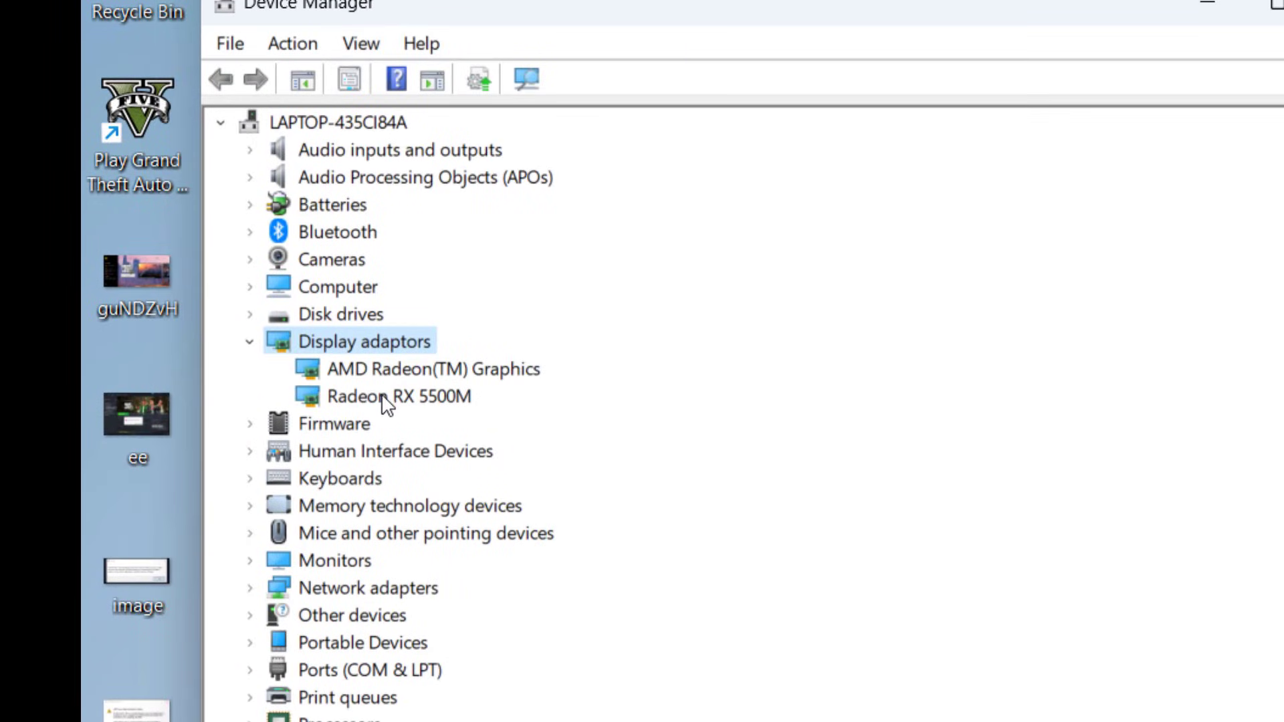
left_click(397, 396)
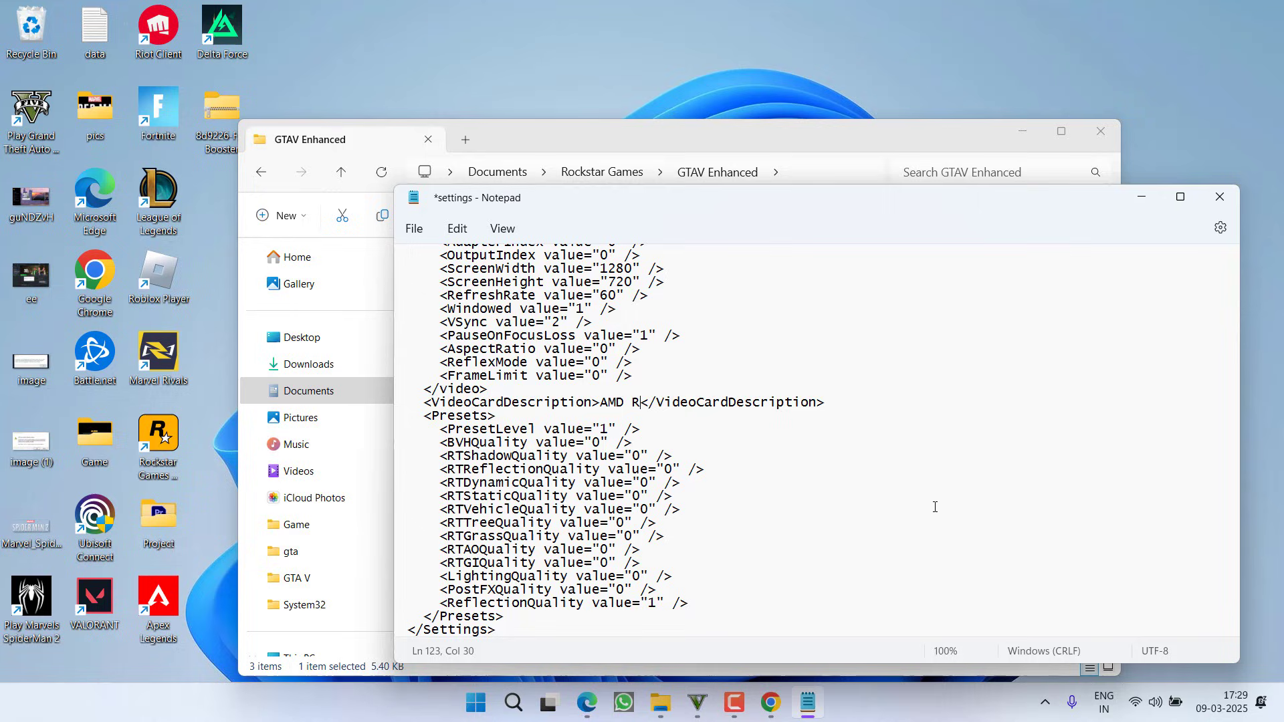
- Set VideoCardDescription to AMD Radeon RX5500M and save the settings file
type("adeon RX5")
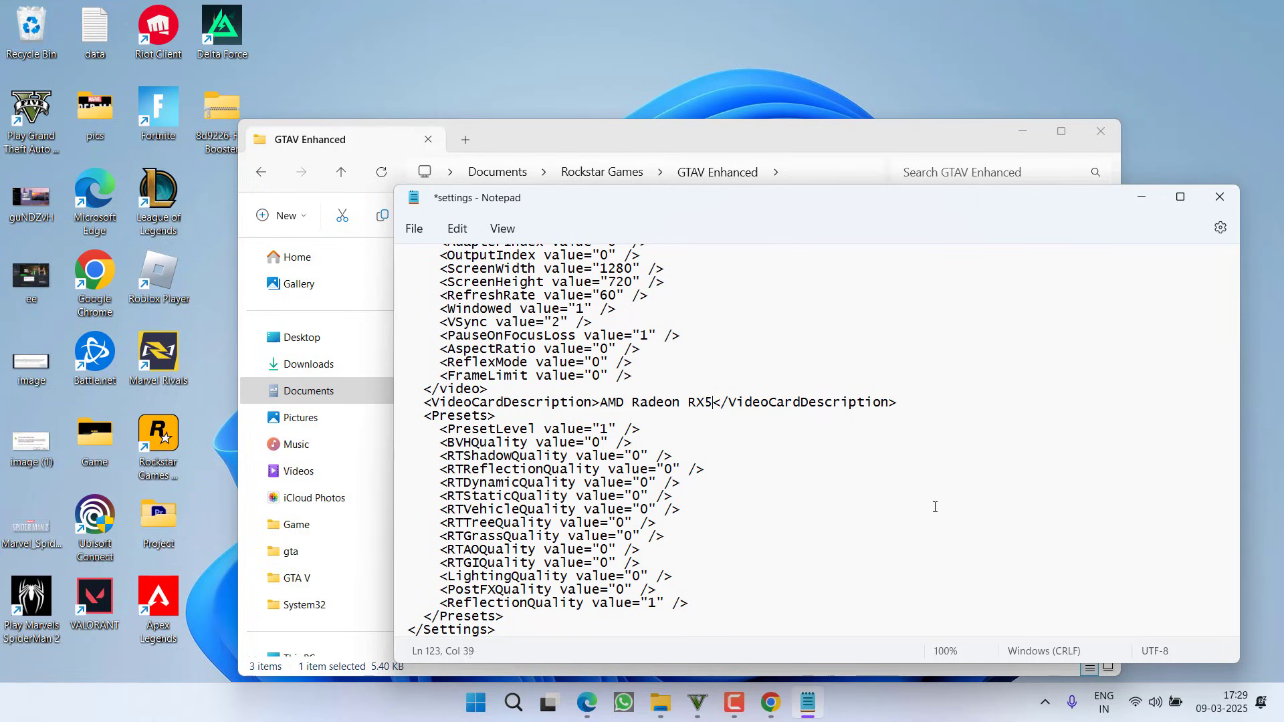
type("500M")
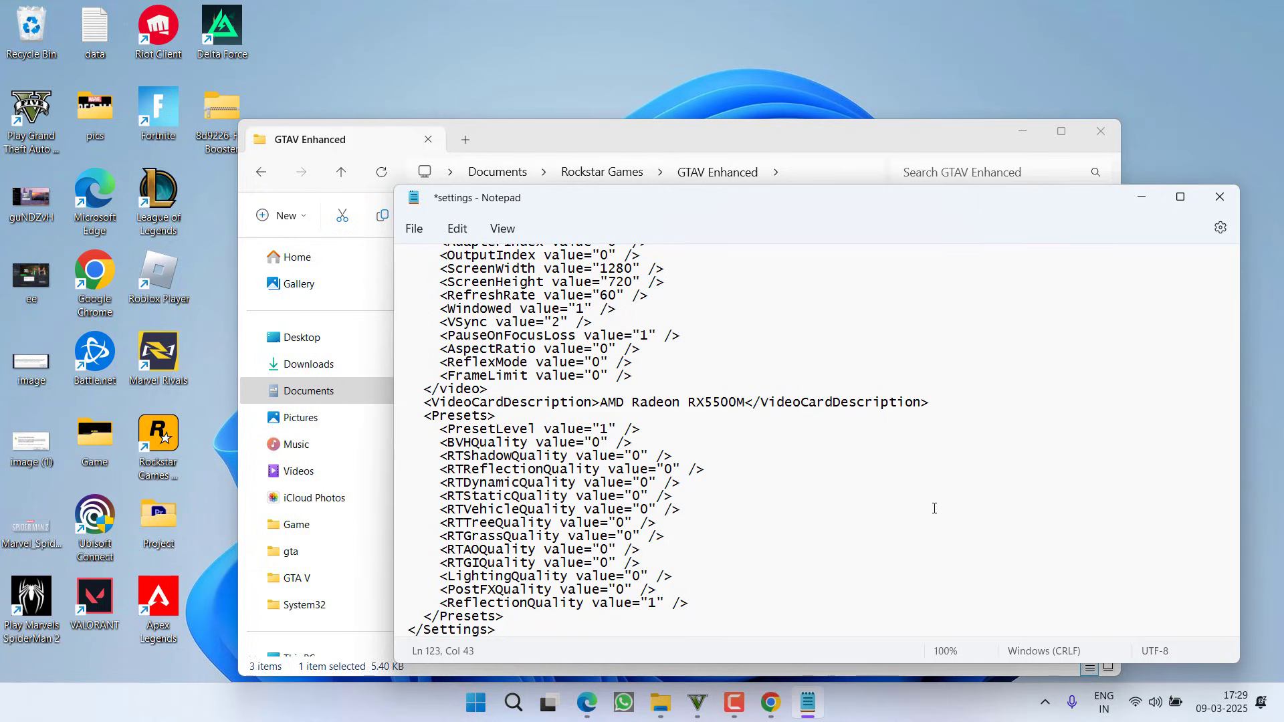
left_click(413, 229)
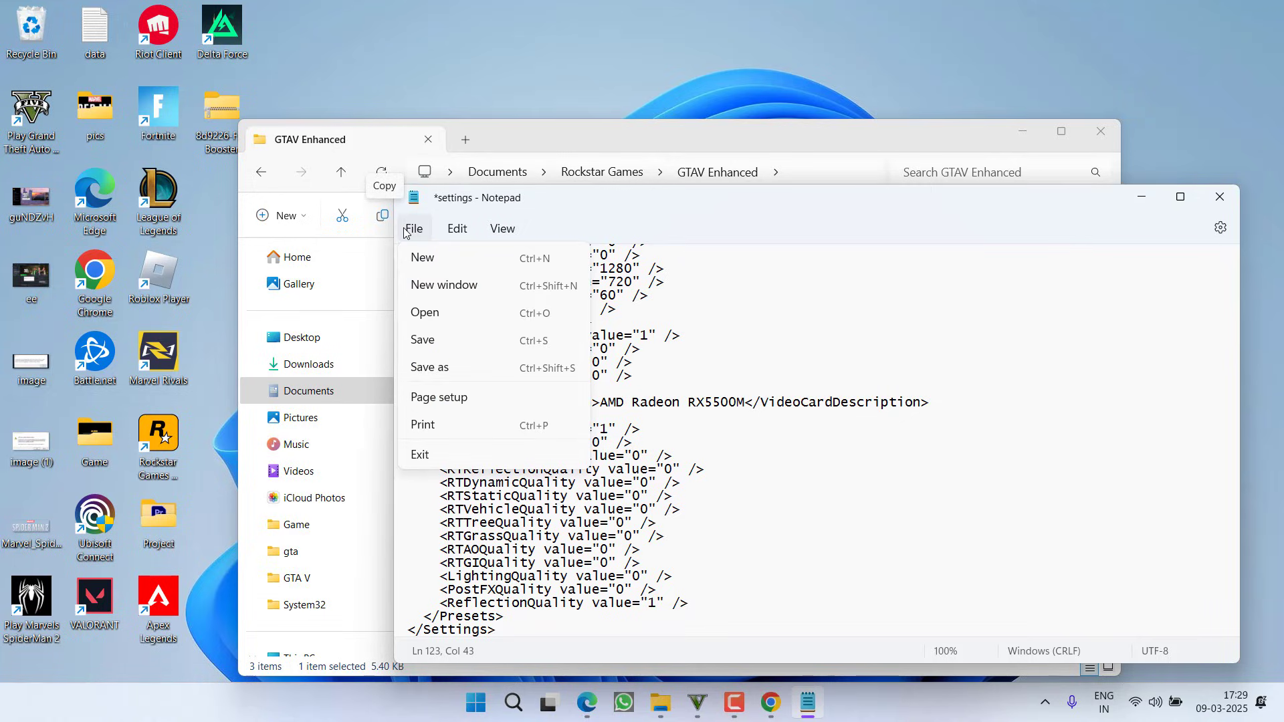
left_click(731, 333)
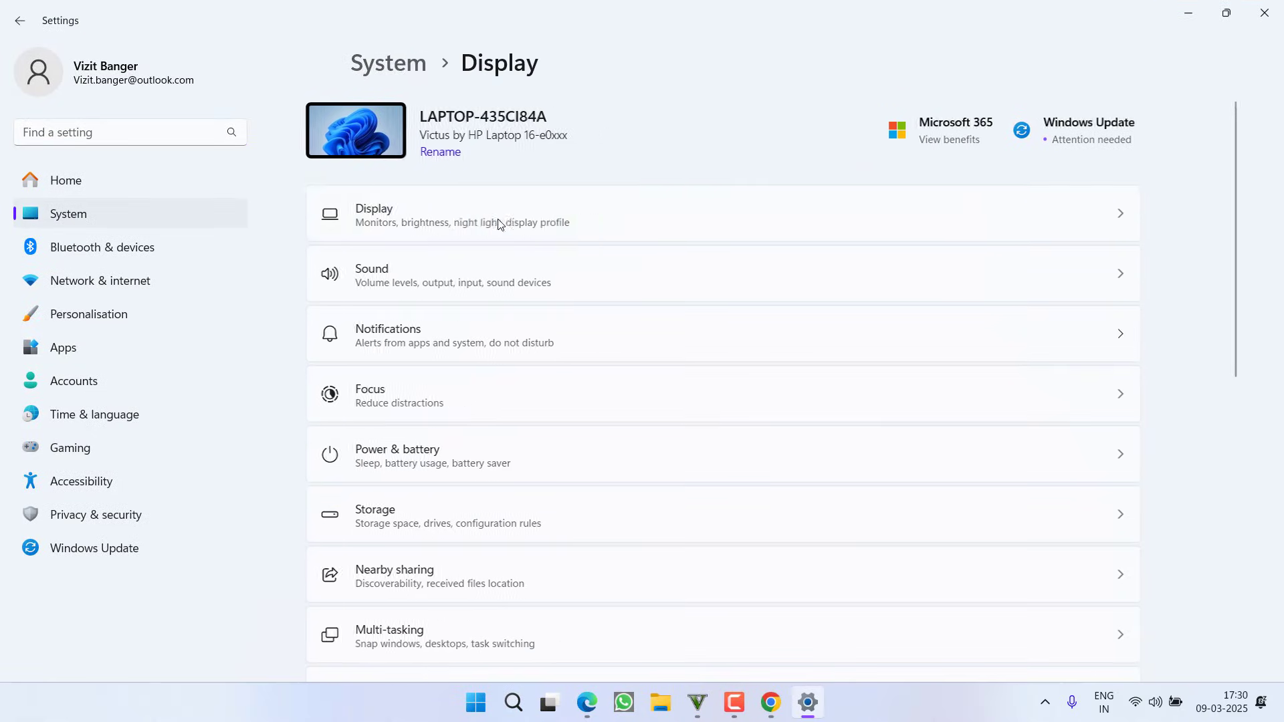
- Reach the Display > Graphics page and scroll through the apps' custom graphics list
left_click(490, 214)
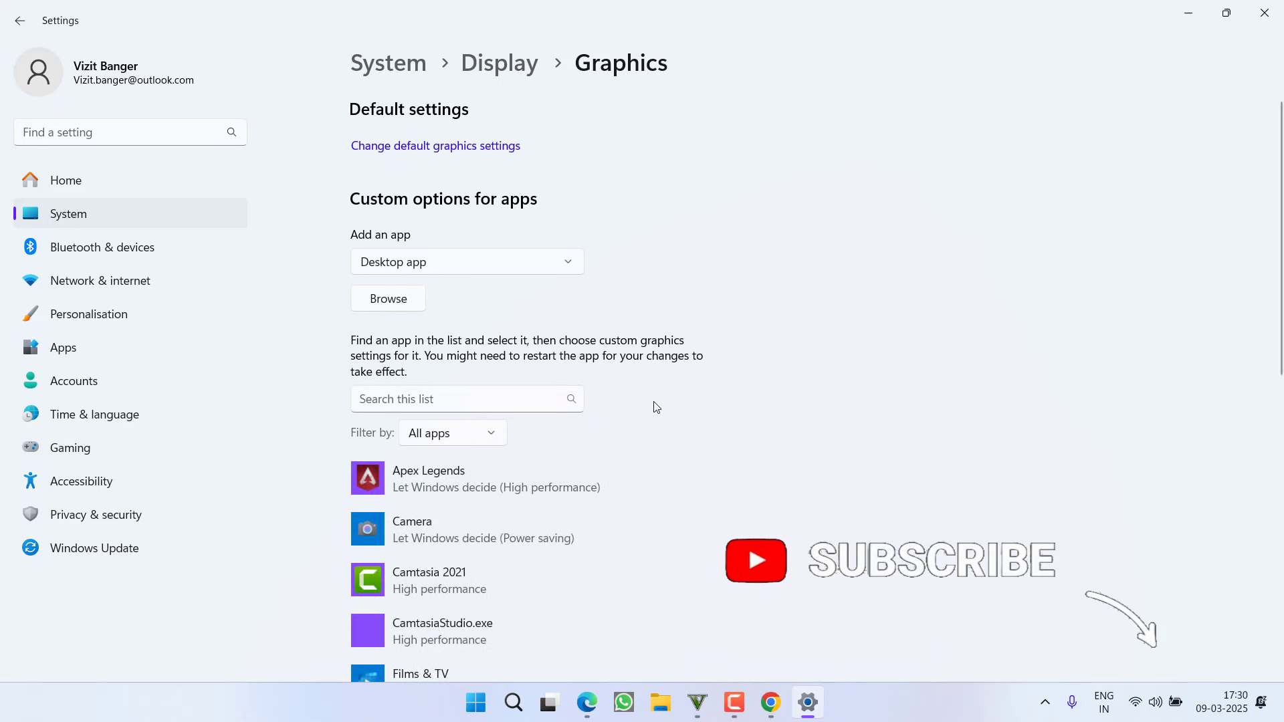
scroll("down", 3)
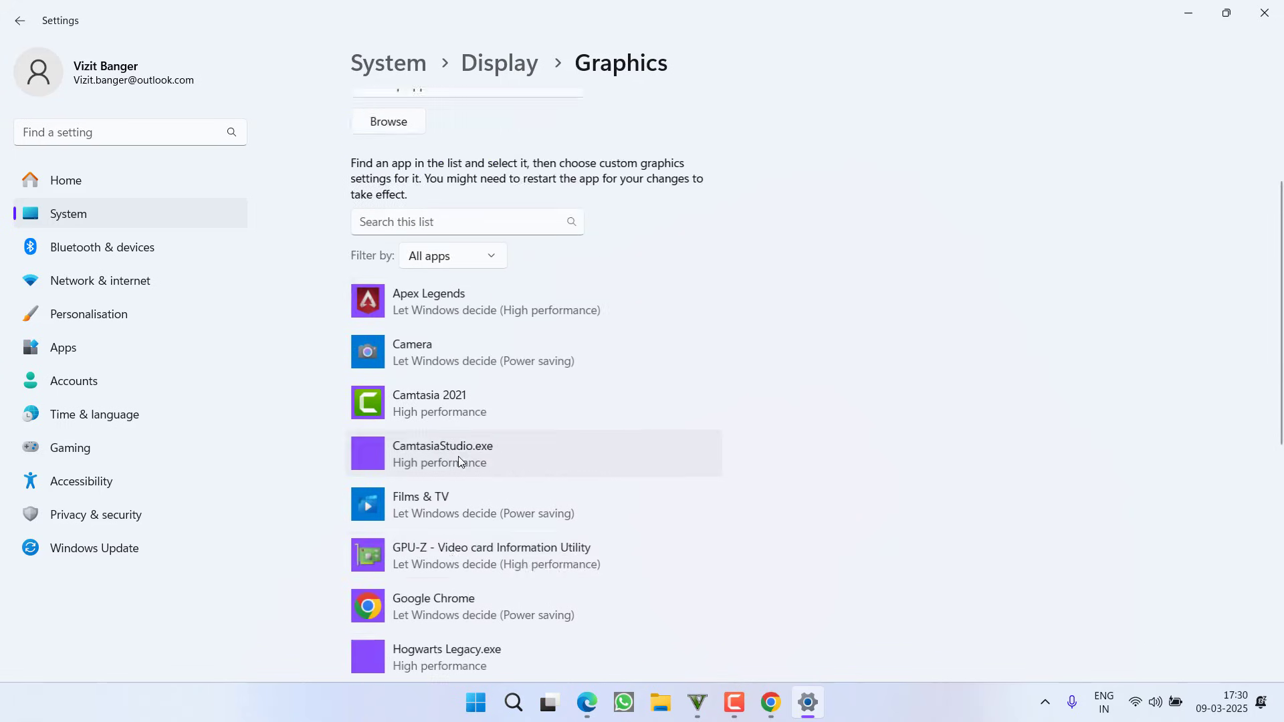
scroll("down", 3)
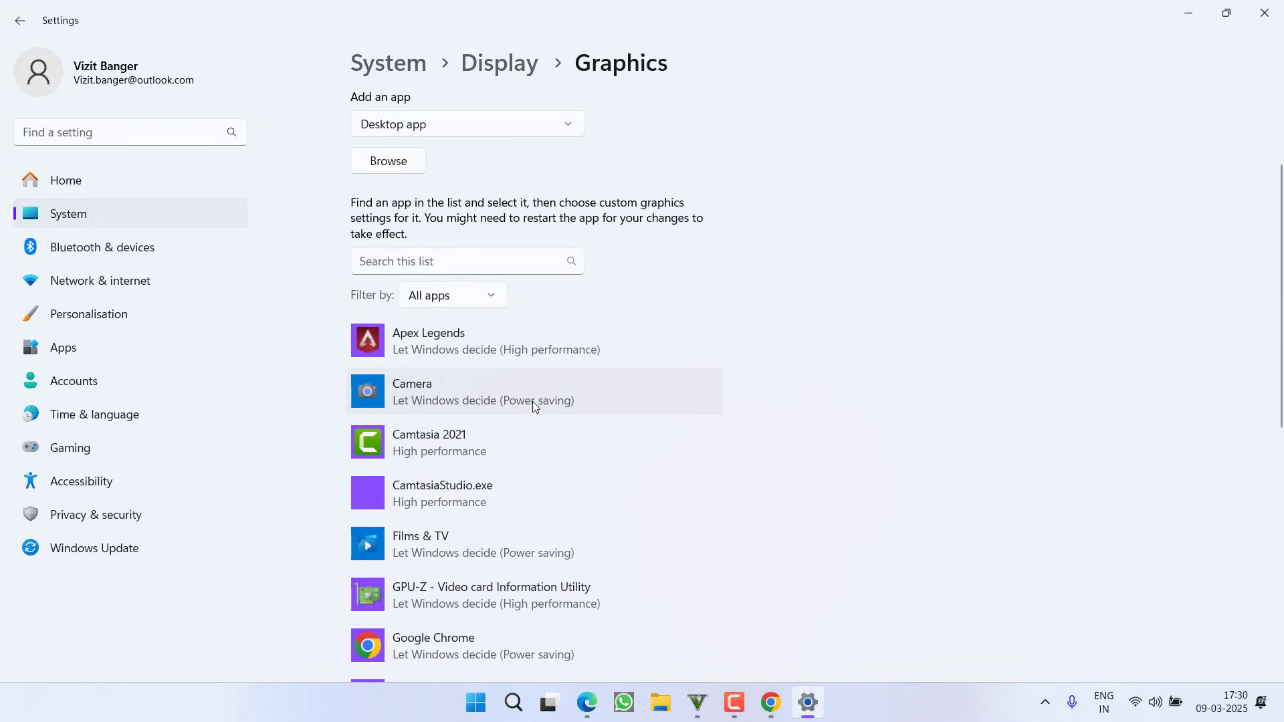
- Browse to F:\Rockstar Games\Grand Theft Auto V Enhanced and add the PlayGTAV launcher
left_click(388, 161)
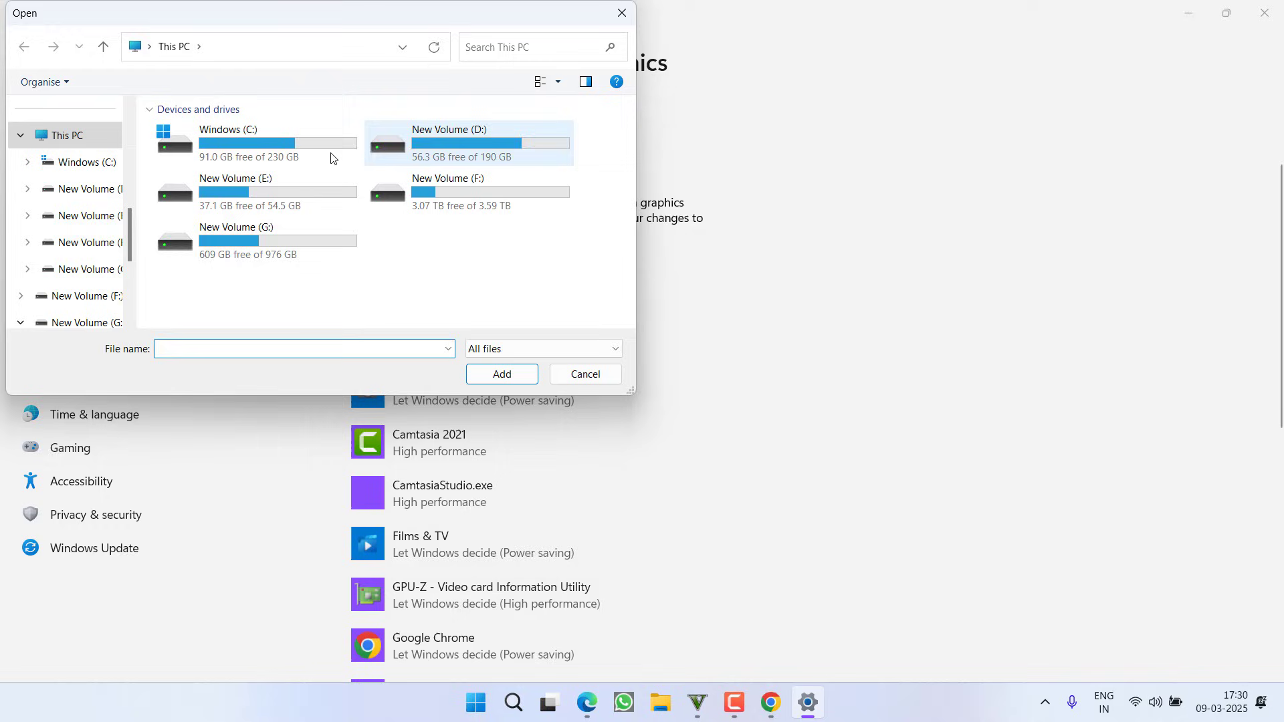
mouse_move(471, 203)
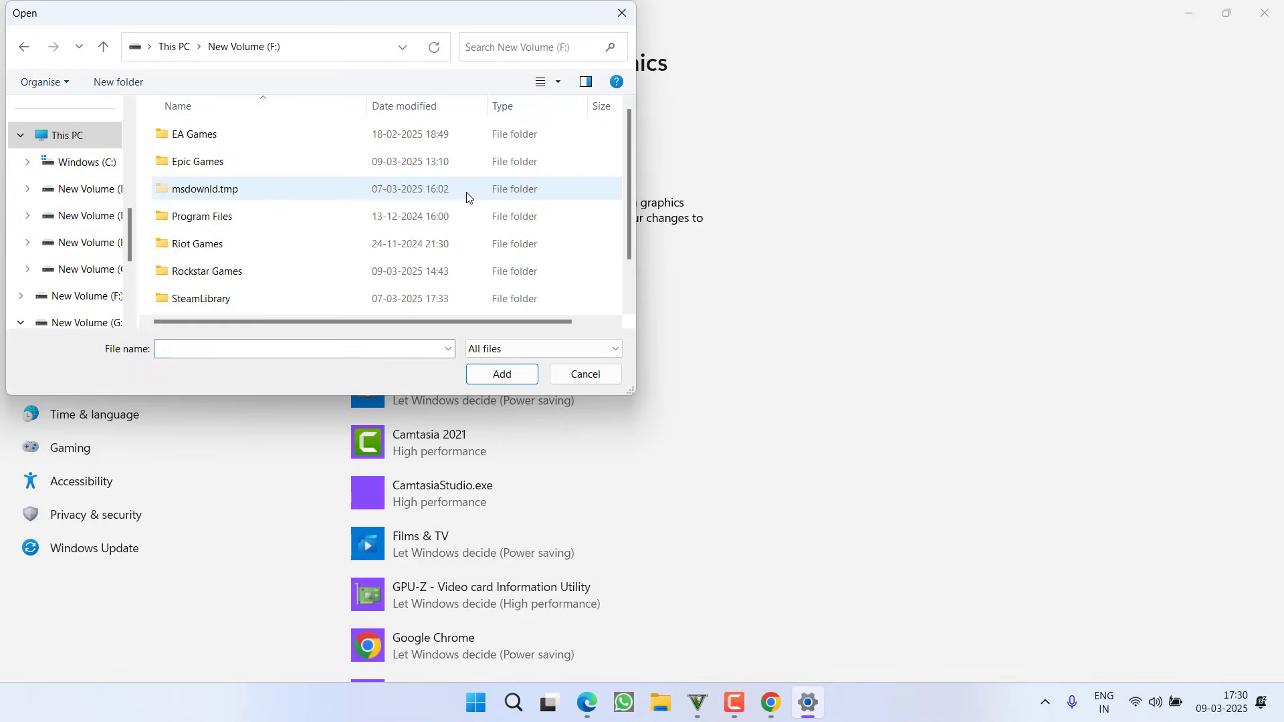
double_click(206, 270)
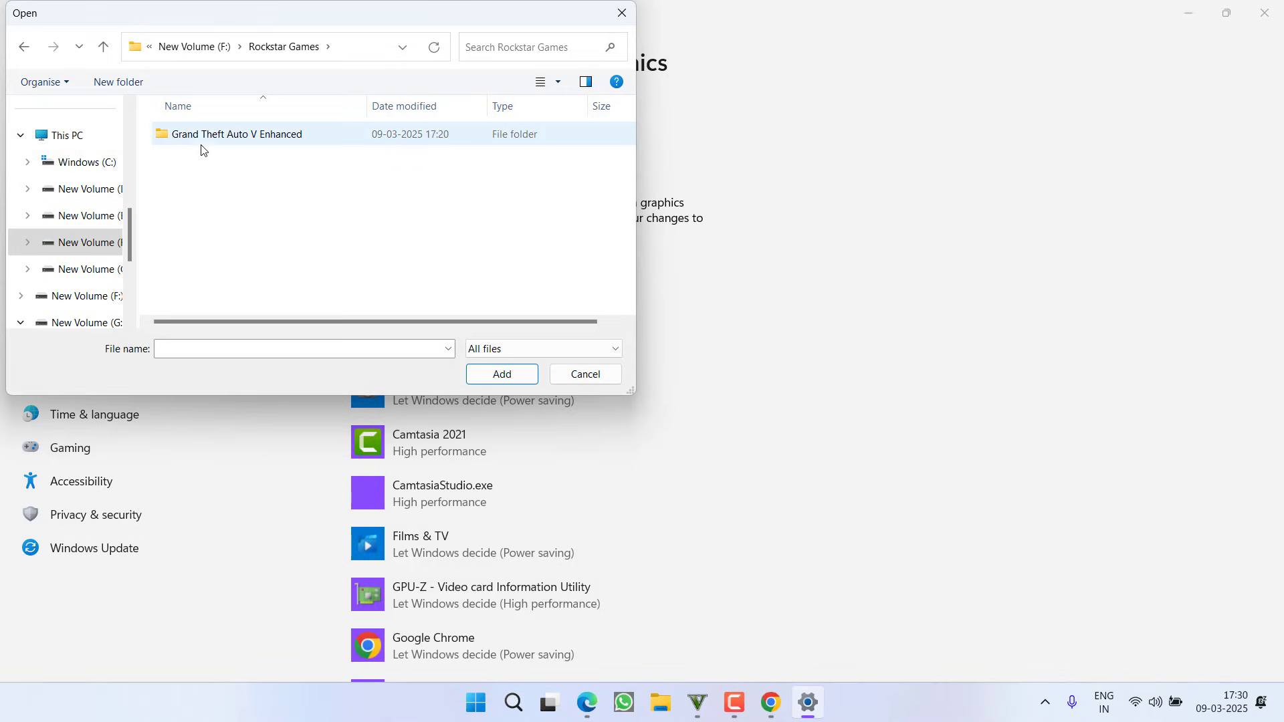
double_click(238, 134)
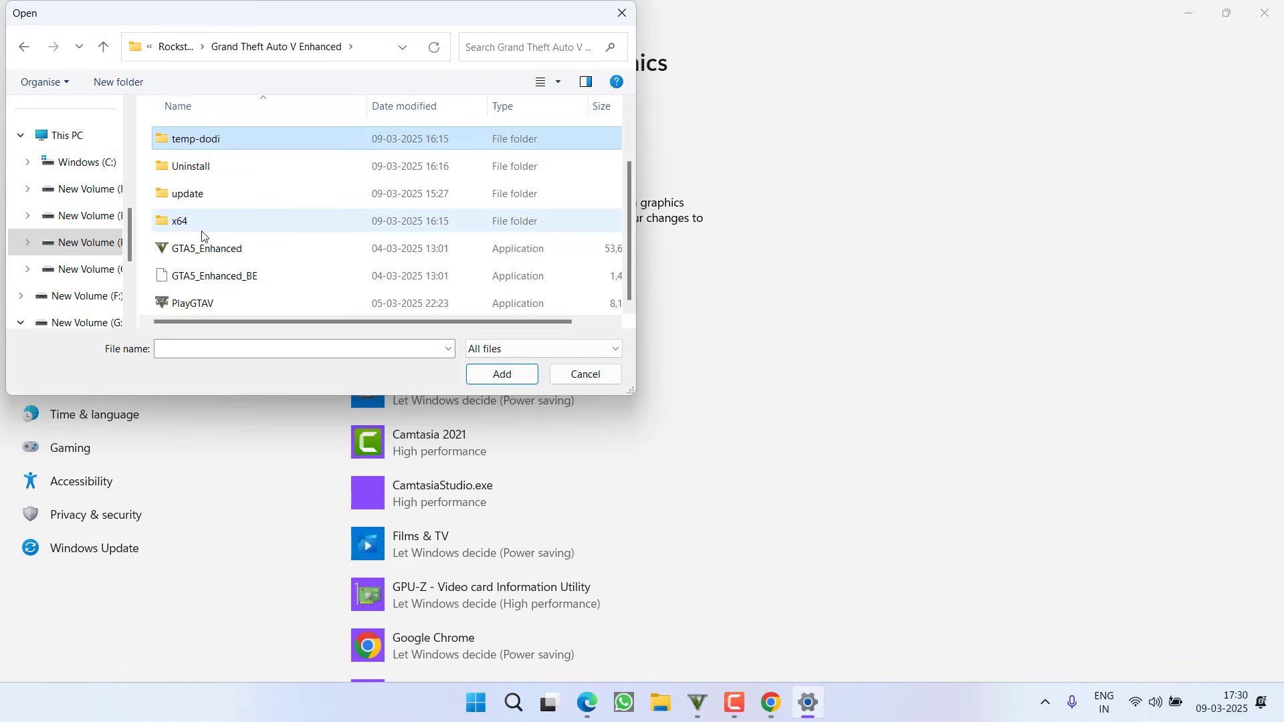
left_click(192, 304)
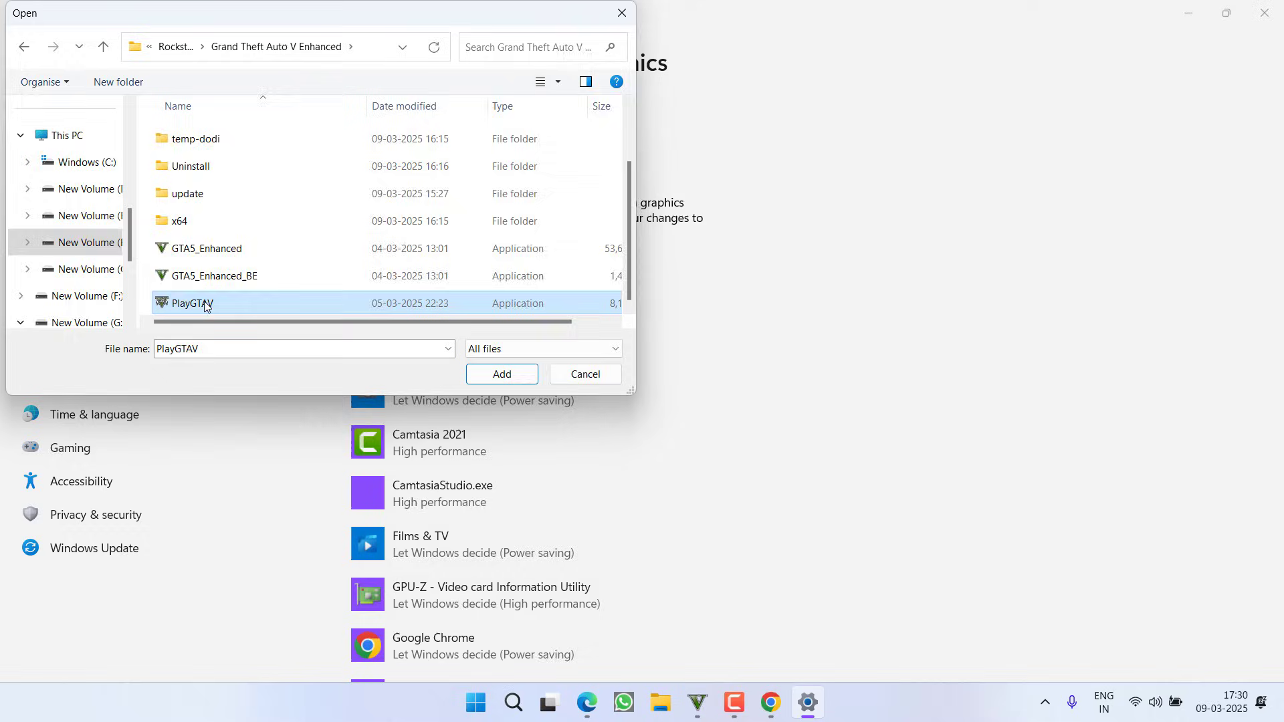
left_click(501, 375)
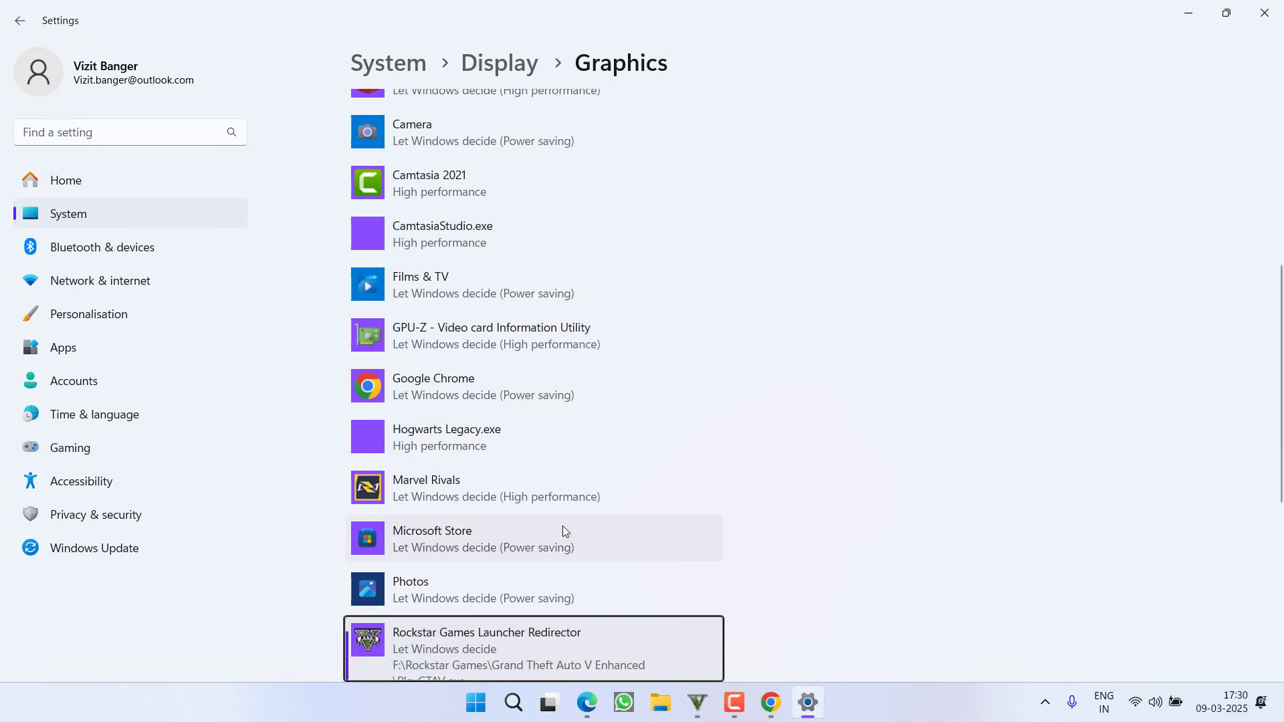
- Bring up the graphics preference options for the Rockstar Games Launcher Redirector entry
left_click(533, 649)
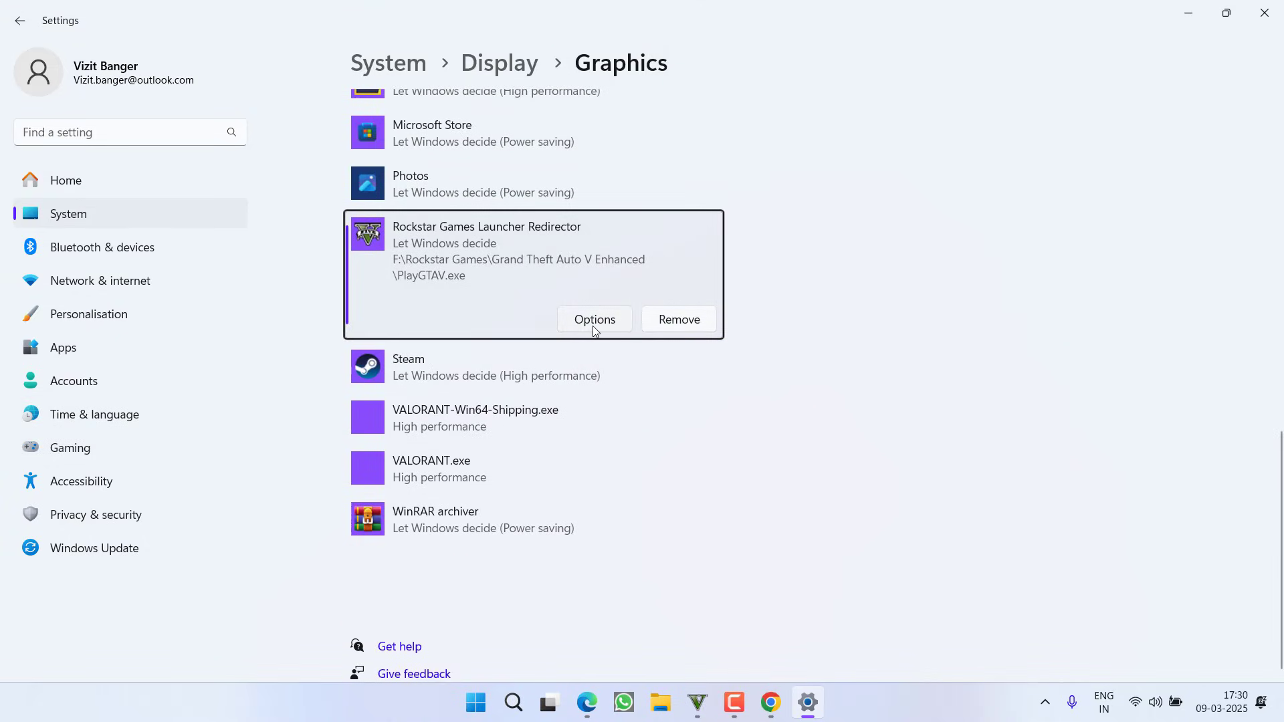
left_click(594, 320)
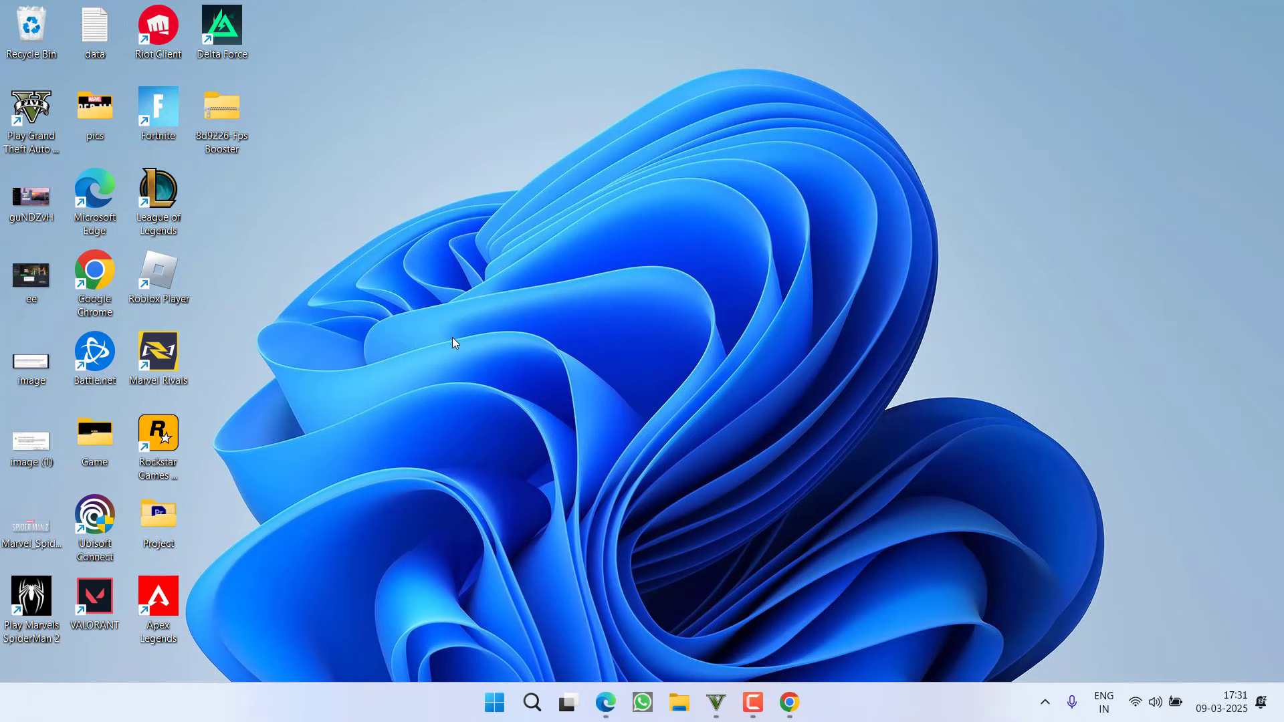
mouse_move(727, 687)
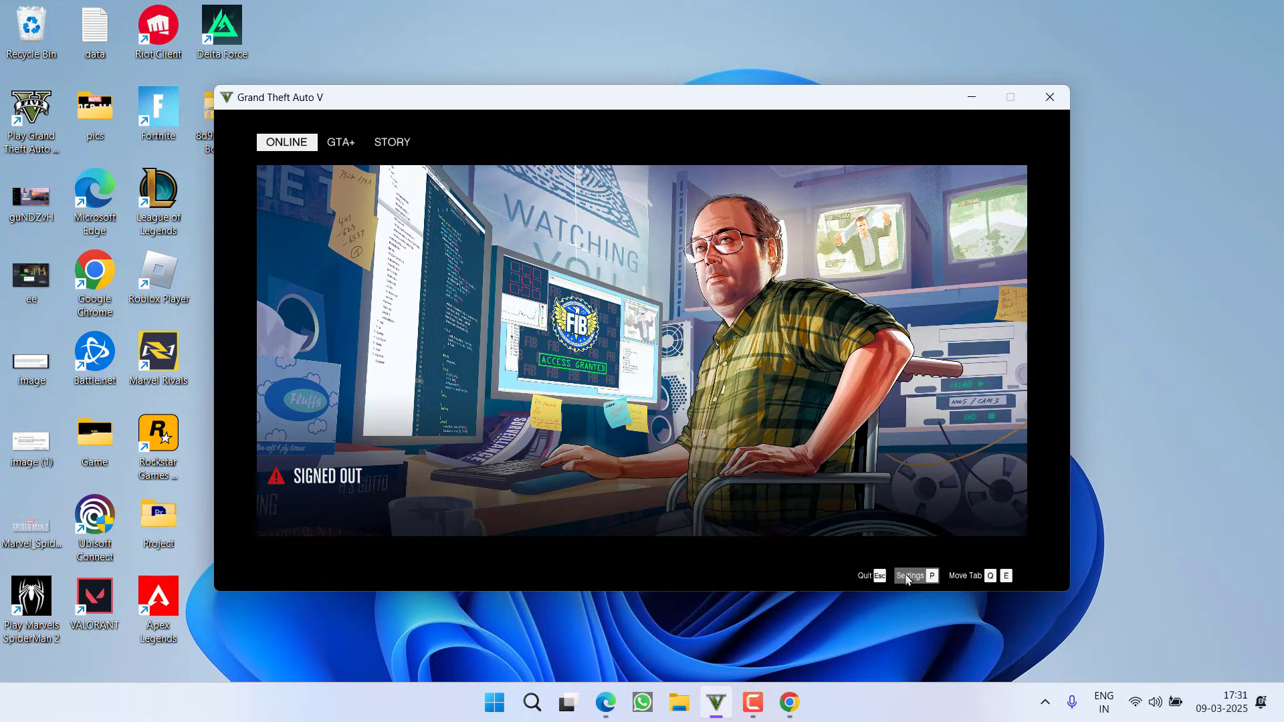
- Enter Settings (P) from the GTA V launcher menu
left_click(909, 575)
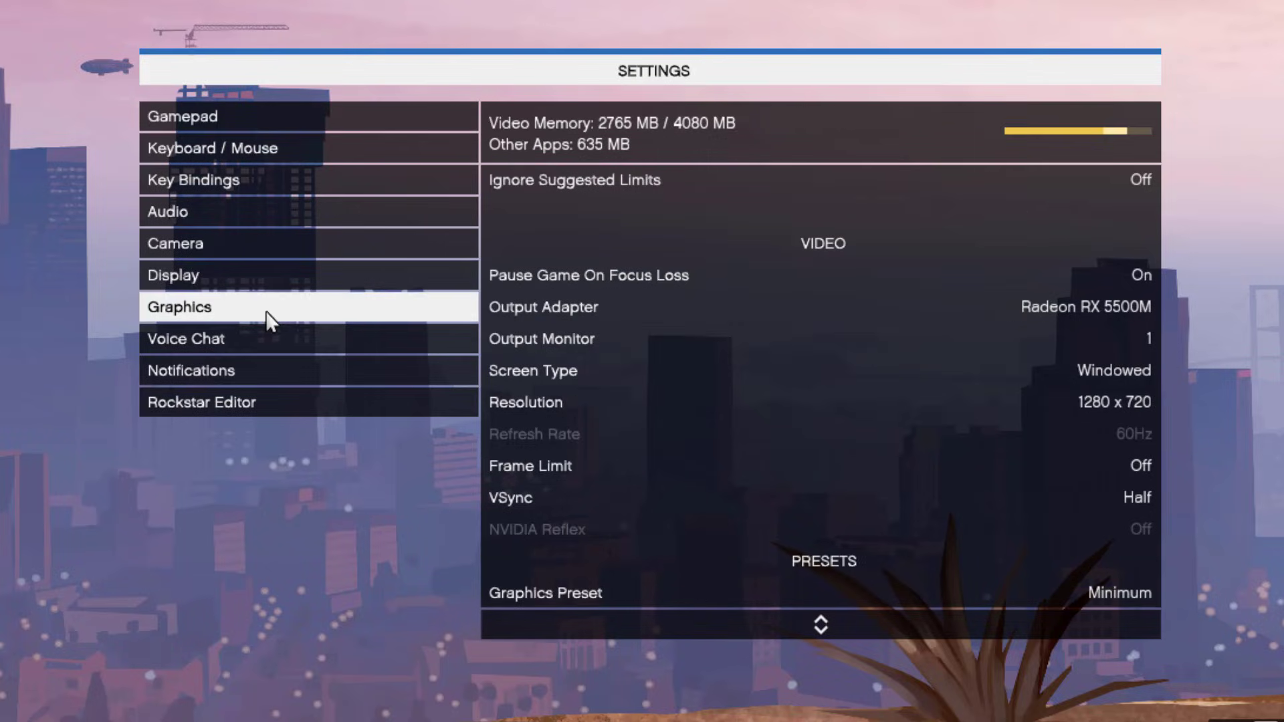
mouse_move(1019, 695)
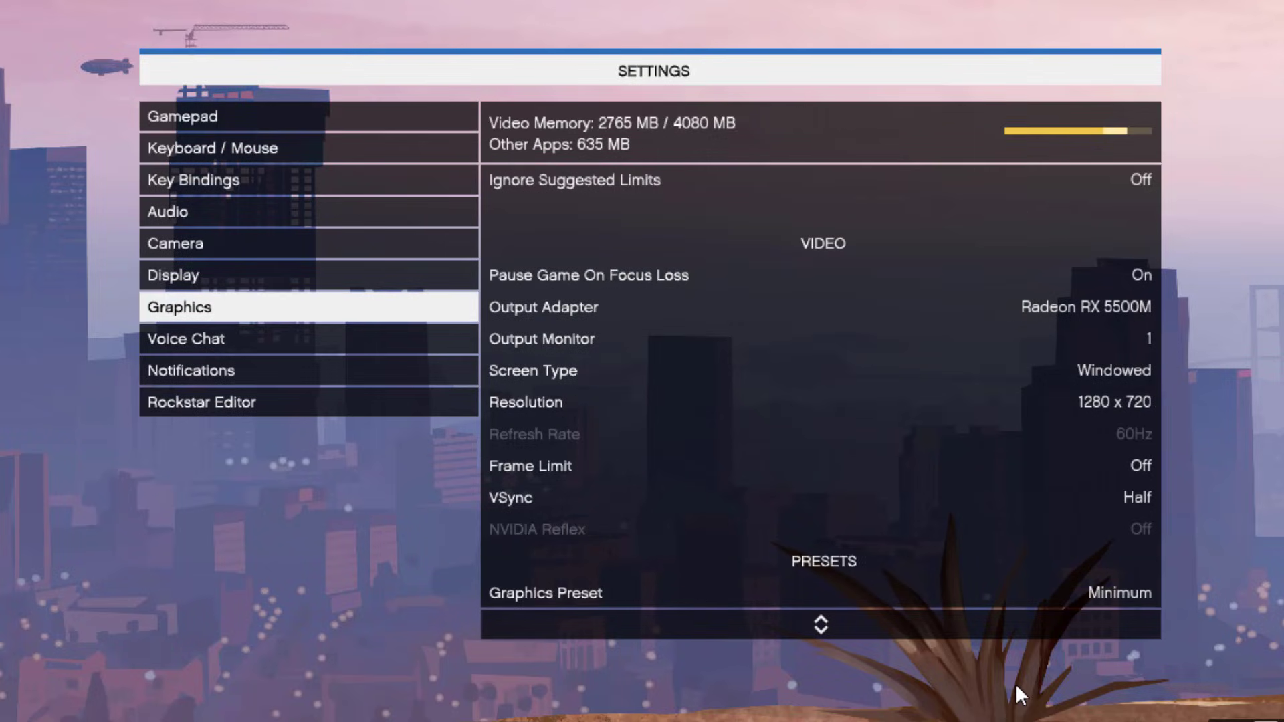
mouse_move(595, 442)
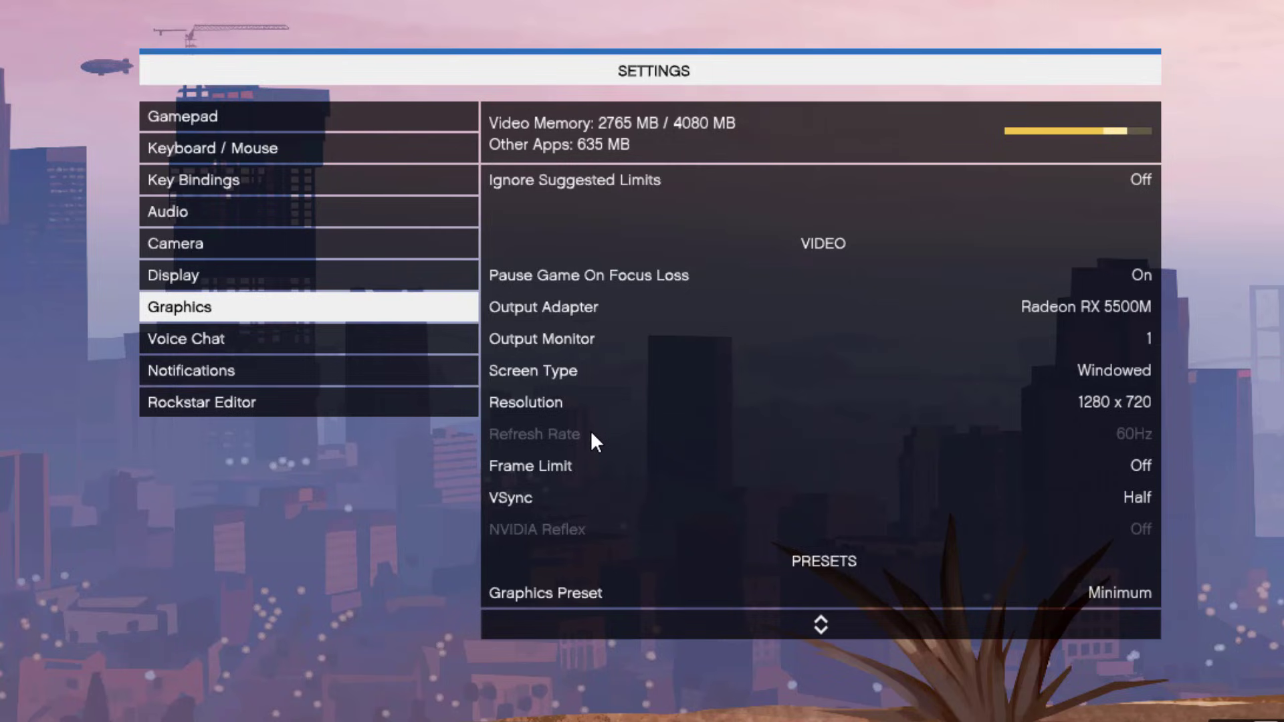
mouse_move(1135, 444)
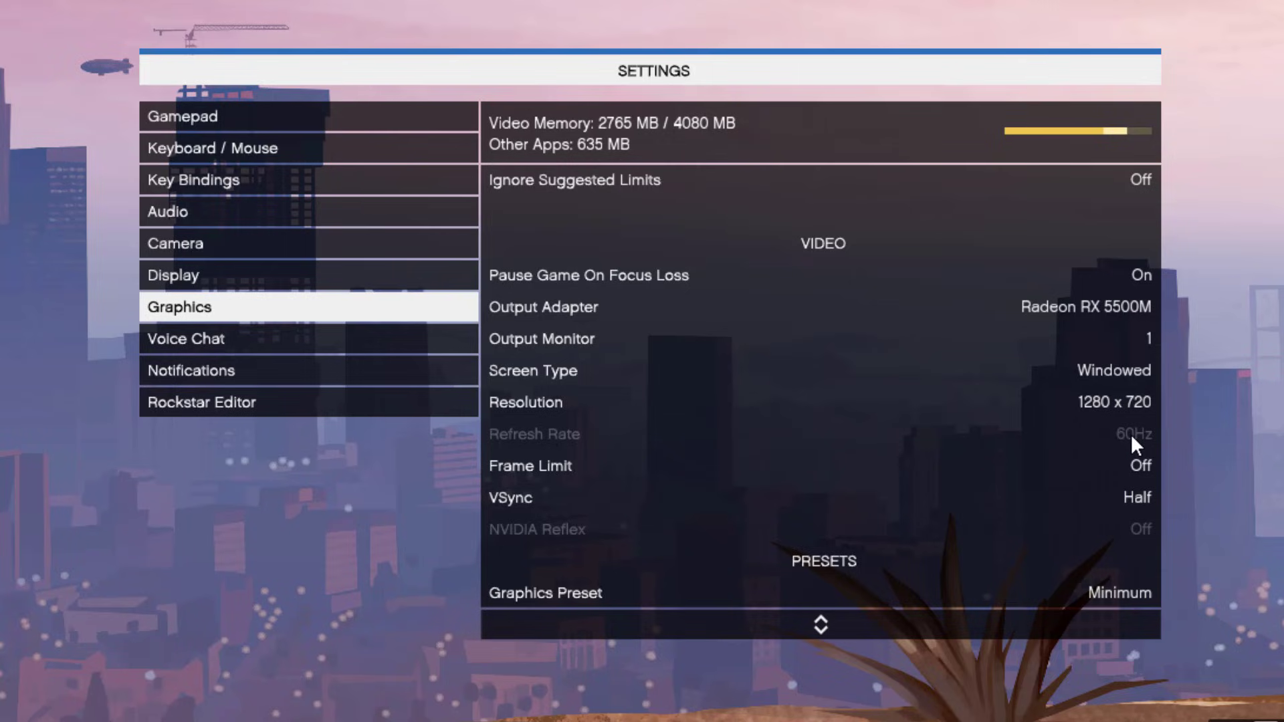
mouse_move(1137, 457)
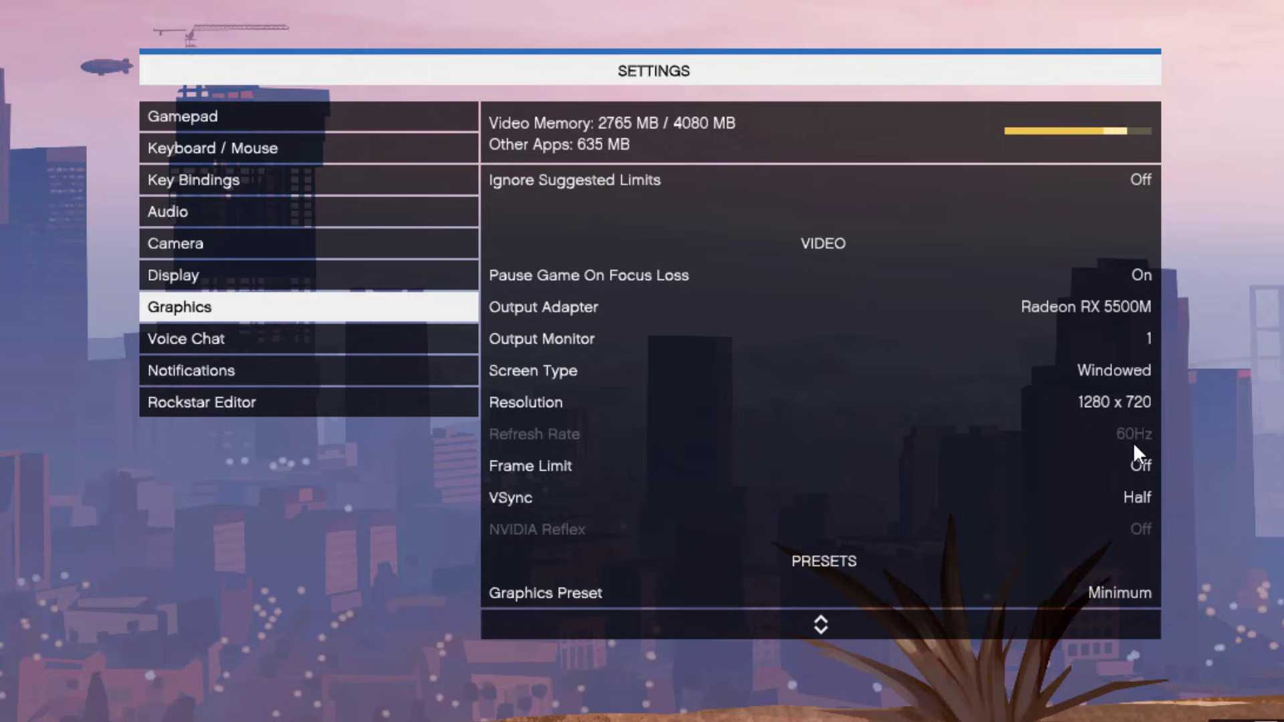
mouse_move(1127, 480)
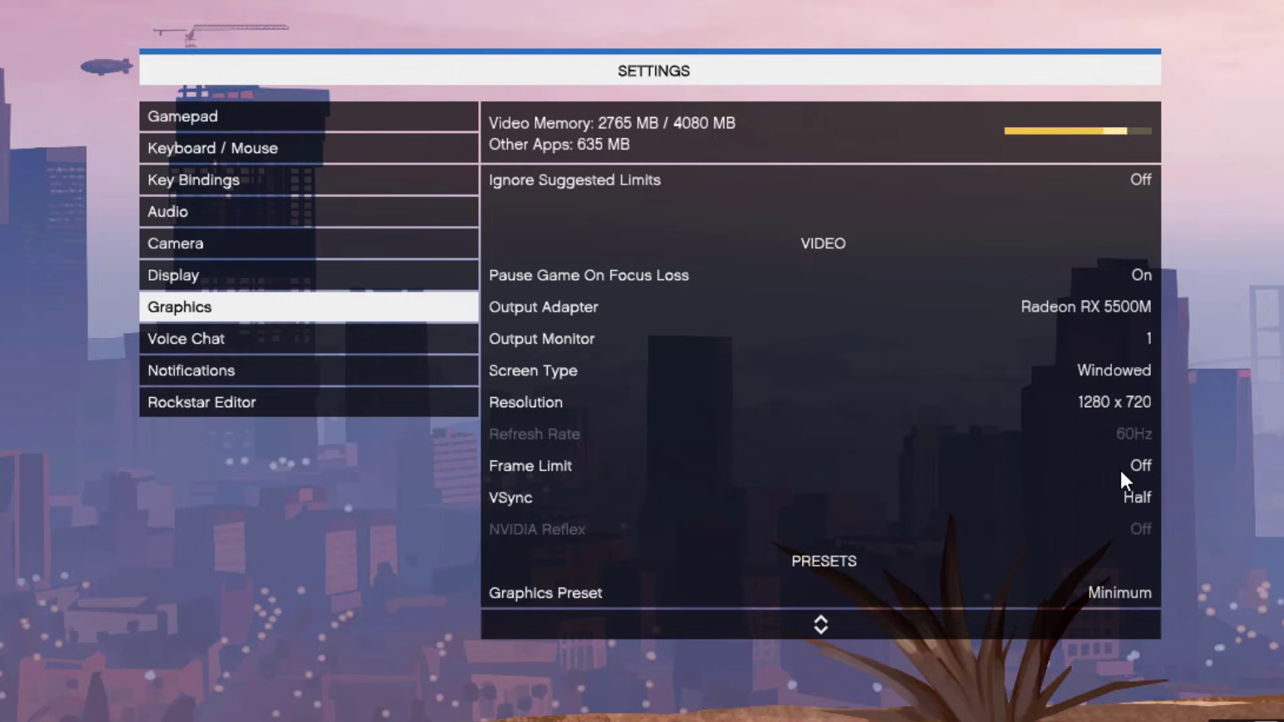
mouse_move(829, 541)
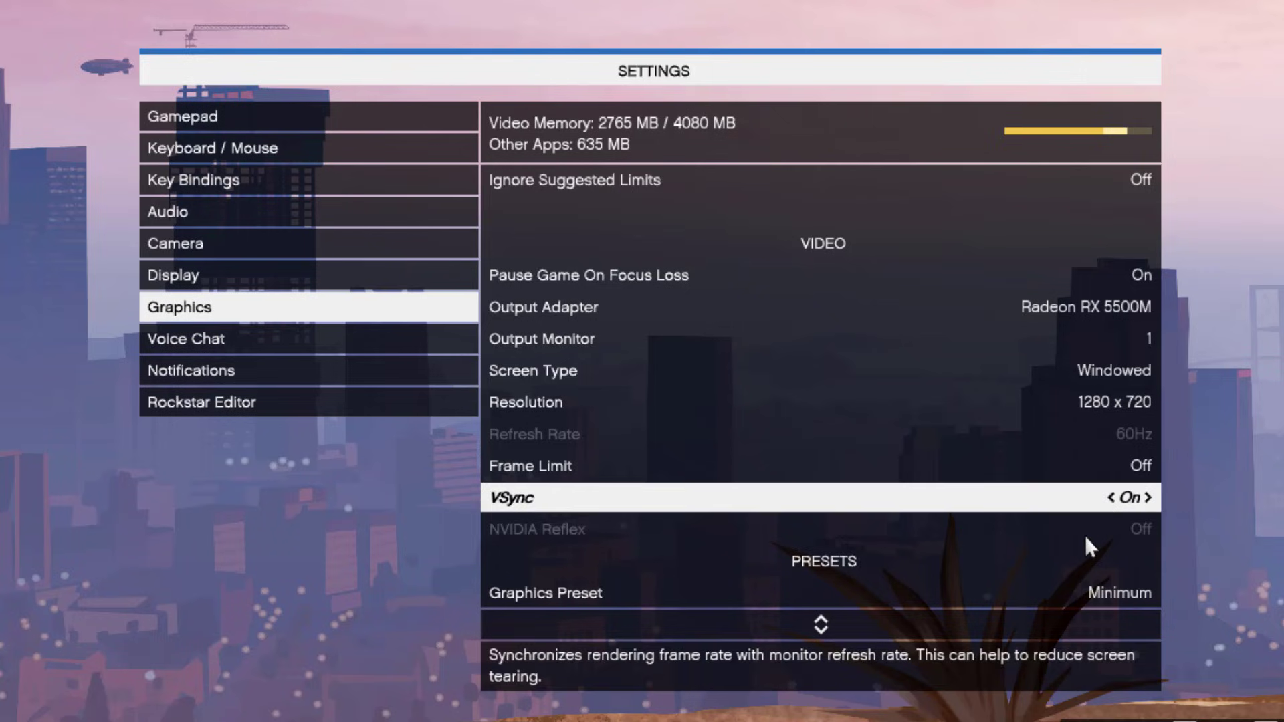
mouse_move(801, 389)
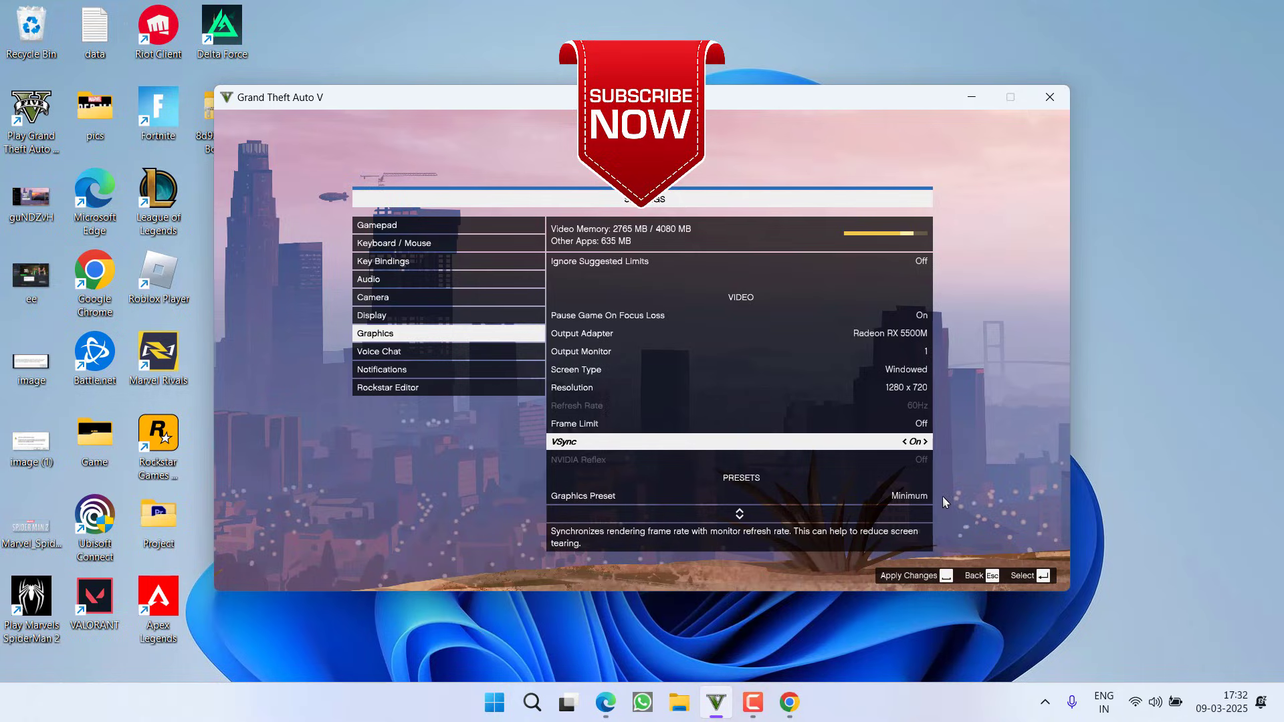
- Leave Graphics settings and answer No to the unapplied-changes alert, reverting VSync to Half
left_click(974, 575)
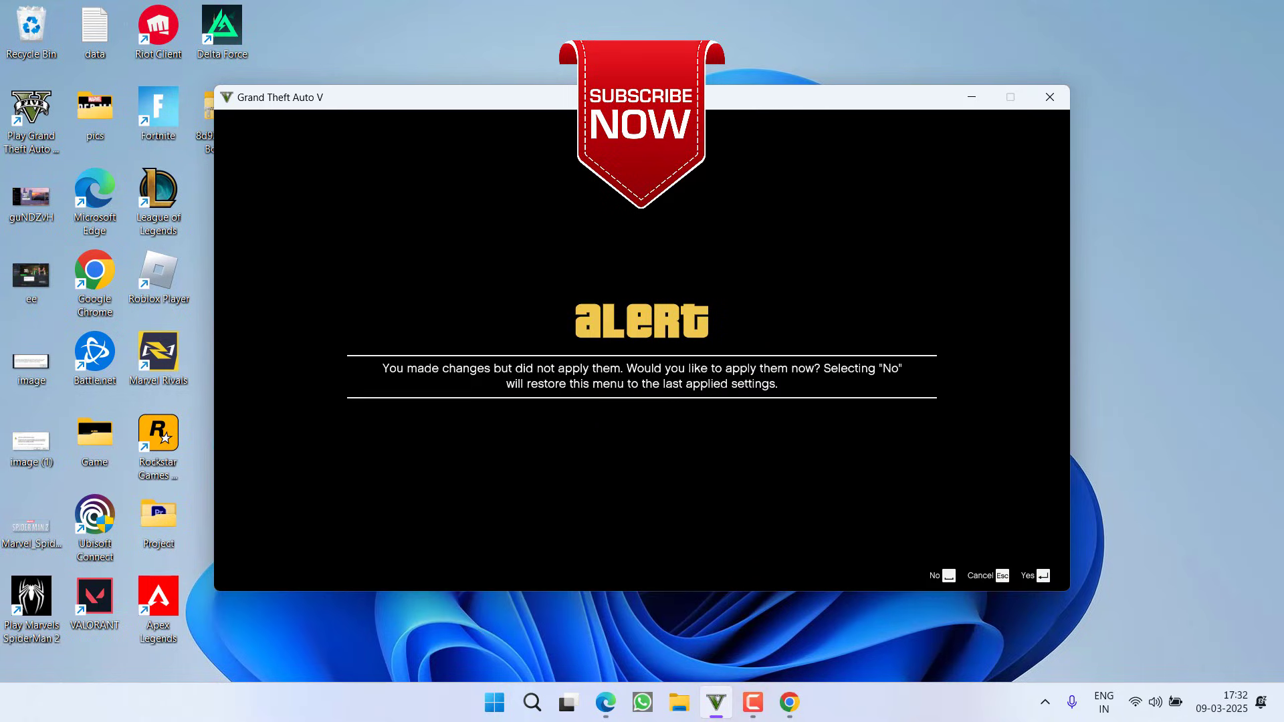
mouse_move(1009, 537)
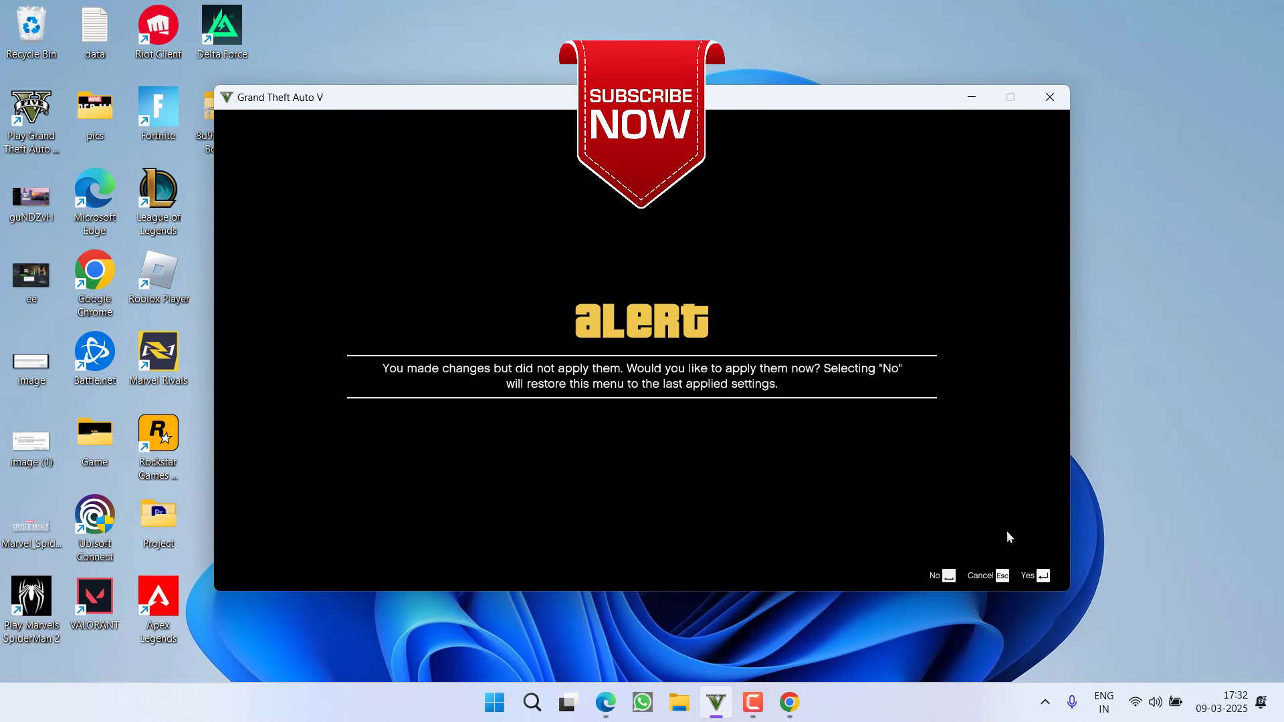
left_click(933, 575)
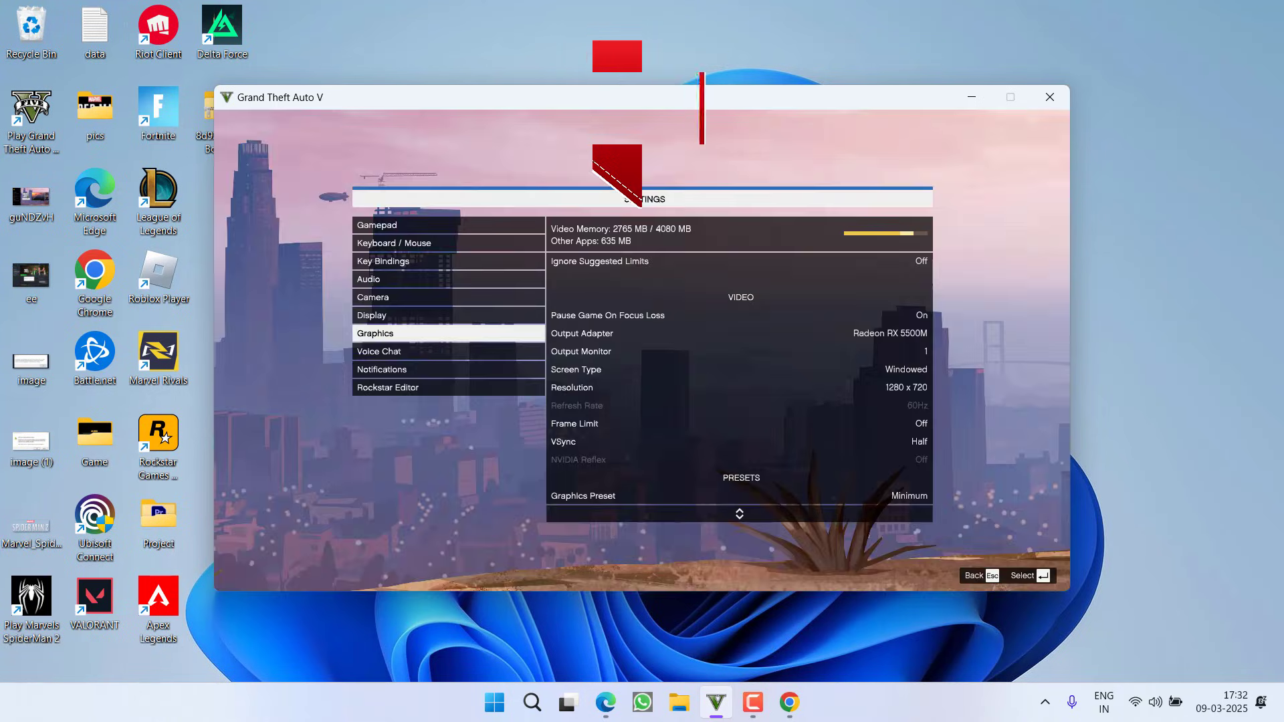